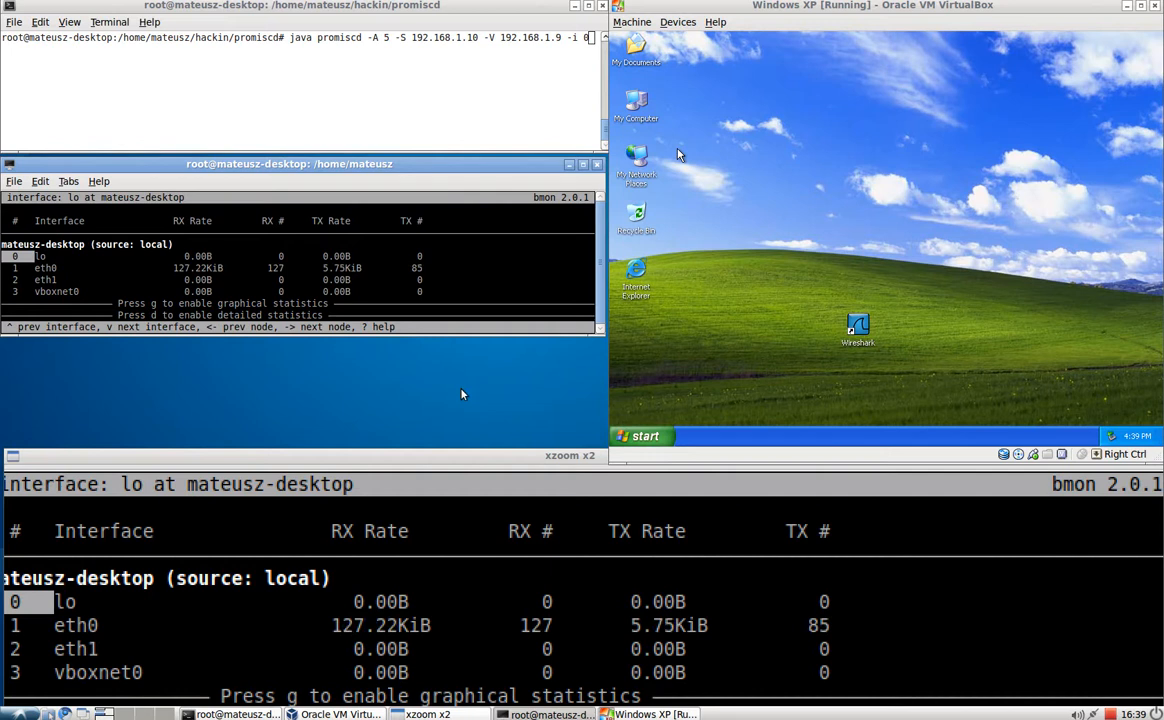
mouse_move(544, 412)
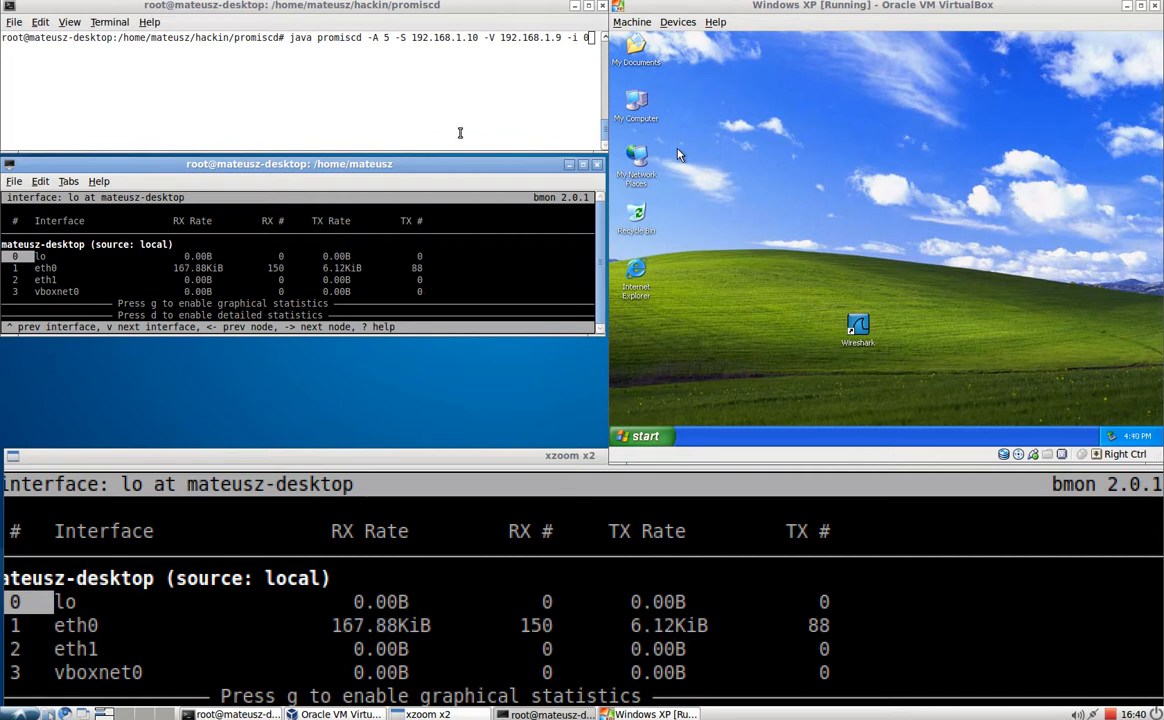
mouse_move(902, 176)
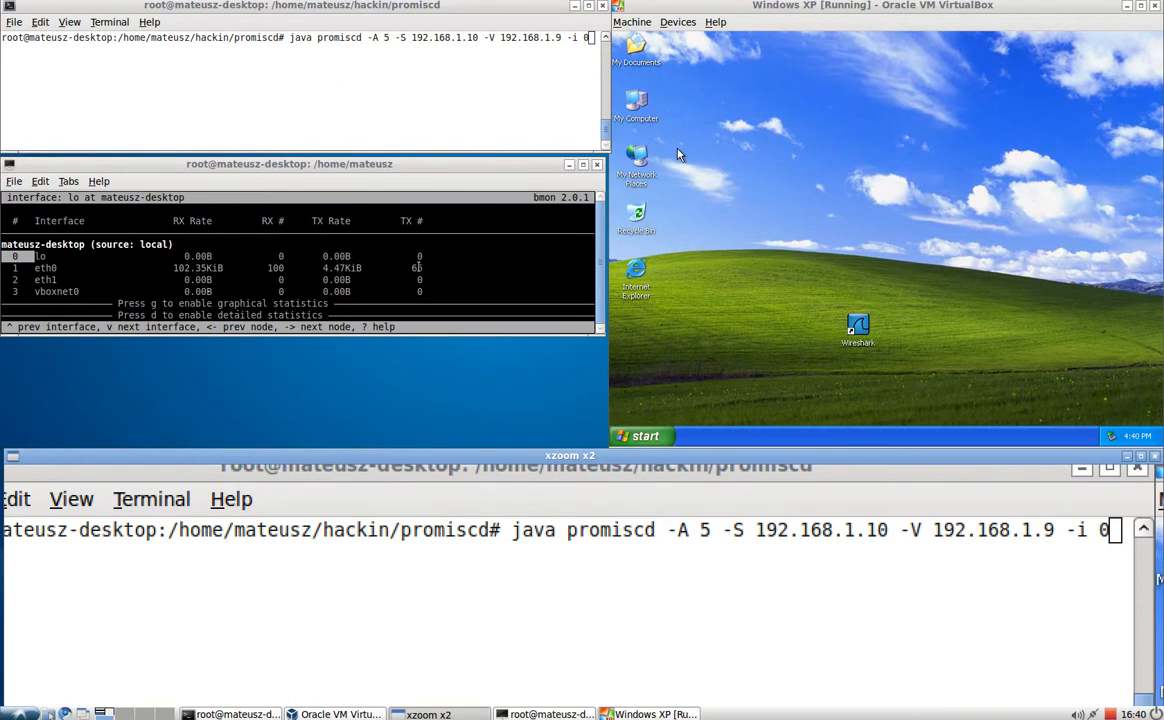
mouse_move(526, 360)
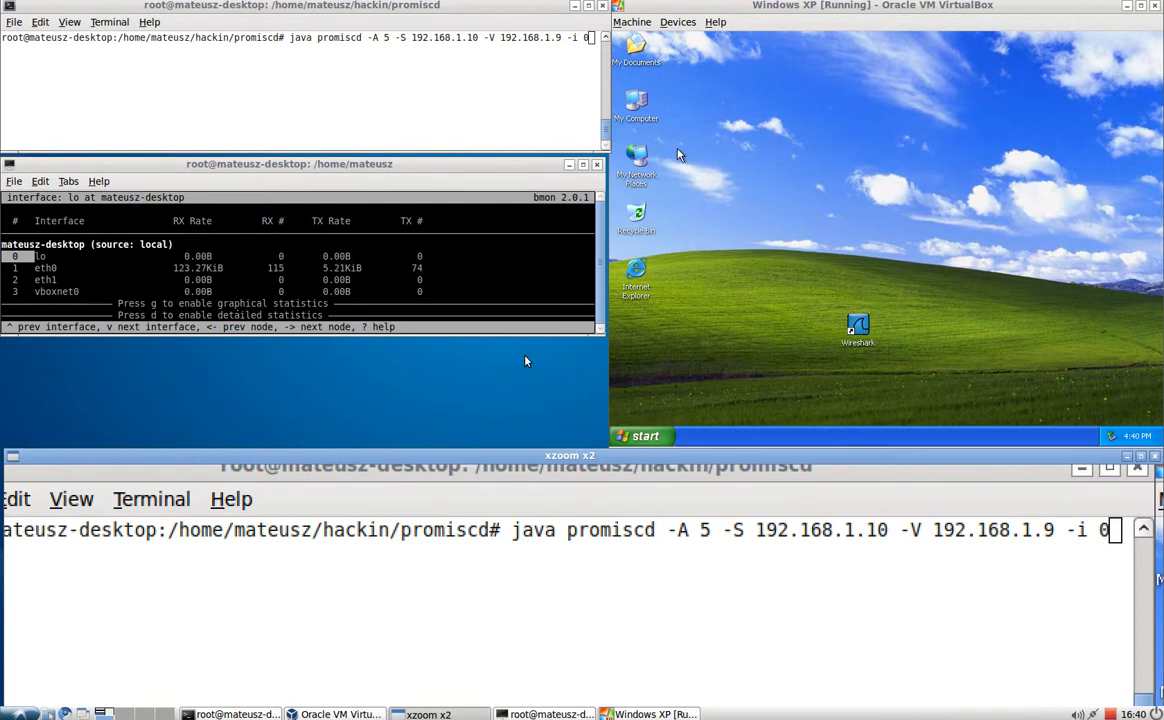
Run java promiscd -A 5 -S 192.168.1.10 -V 192.168.1.9 -i 0 and read the Windows XP NORMAL mode verdict.
double_click(820, 528)
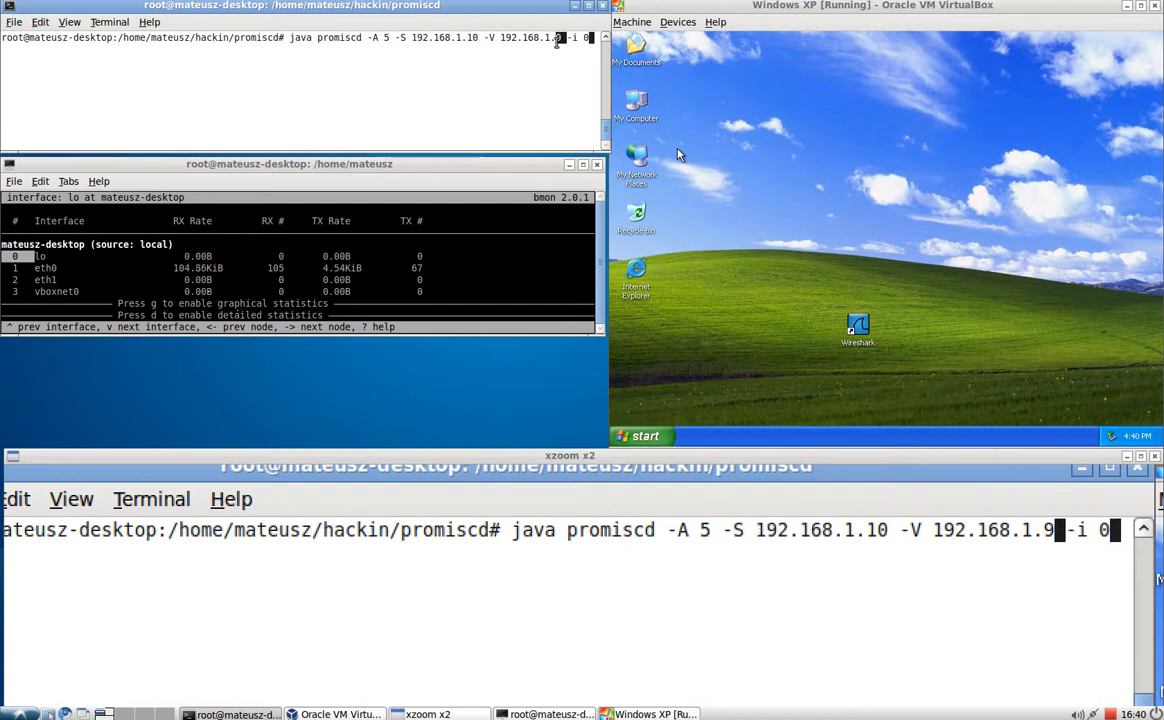
double_click(994, 528)
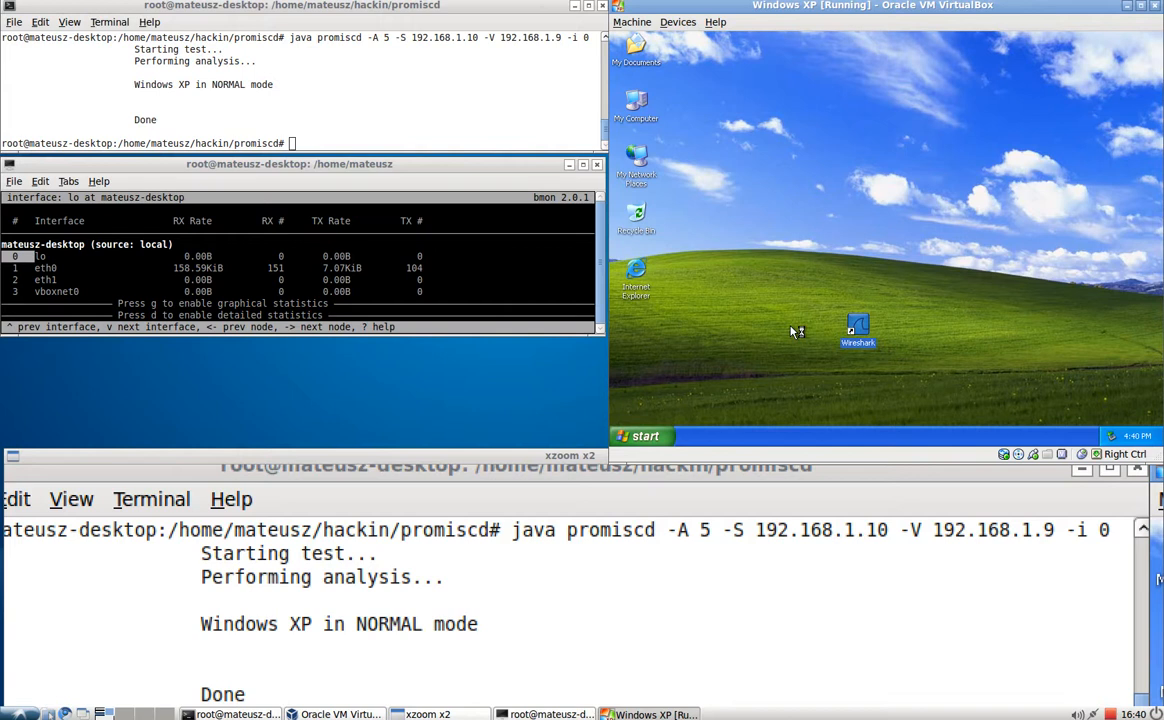
double_click(856, 328)
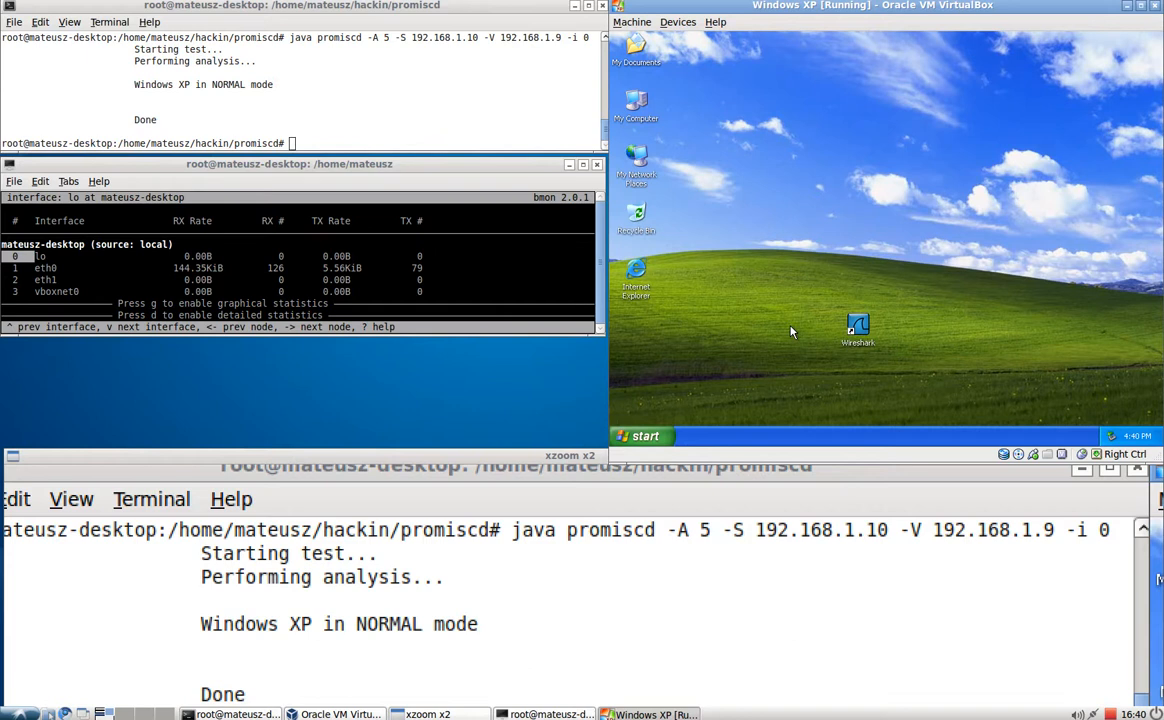
Launch Wireshark from the Windows XP desktop and land on its start page with the interface list.
double_click(856, 330)
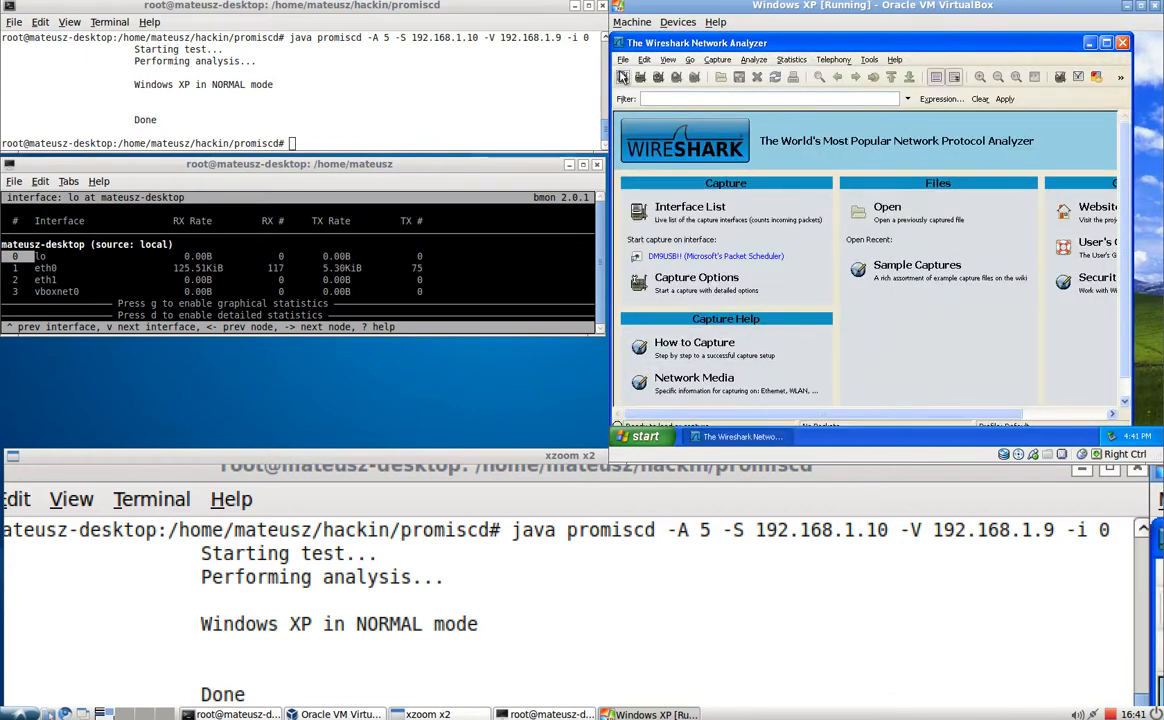
left_click(690, 212)
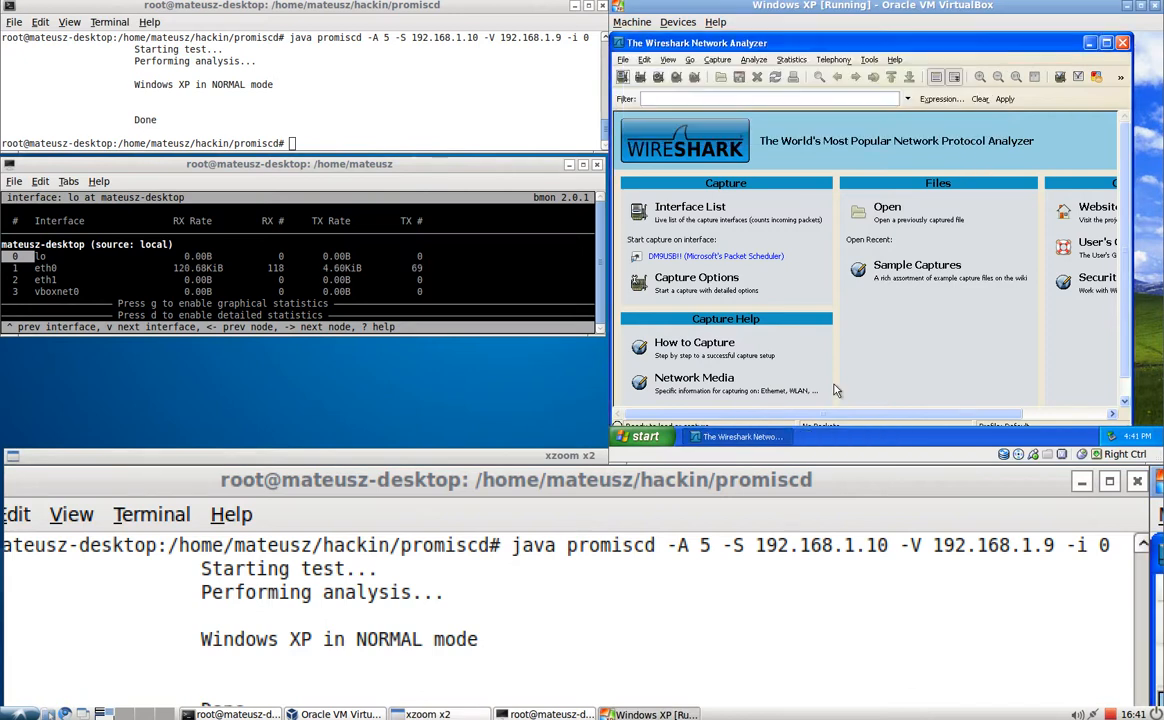
Start a promiscuous-mode capture with the capture filter set to tcp.
left_click(696, 284)
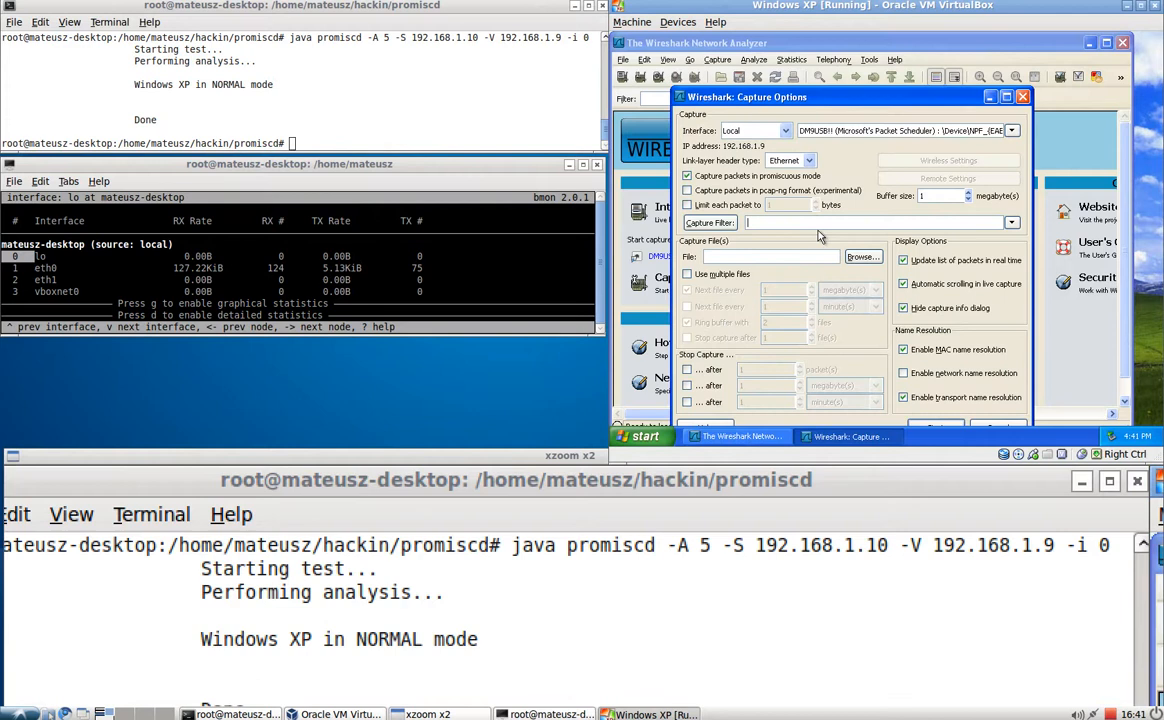
type("tcp")
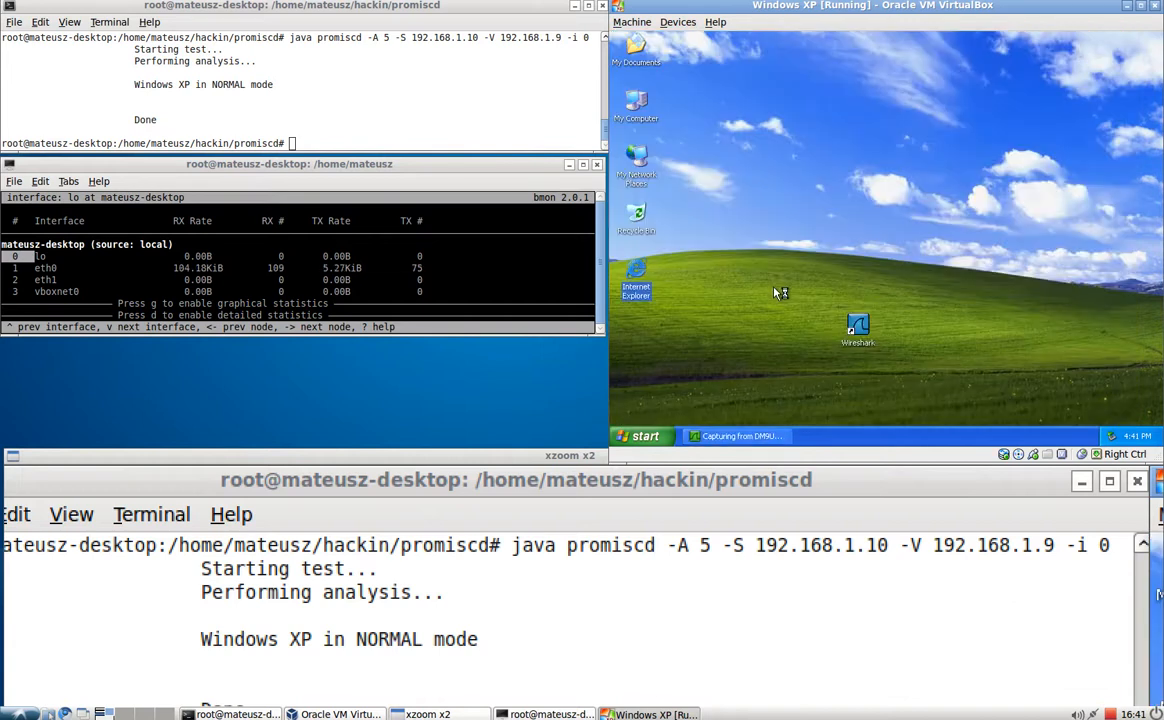
Generate traffic by opening and closing the MSN page in Internet Explorer, then return to the capture.
double_click(636, 284)
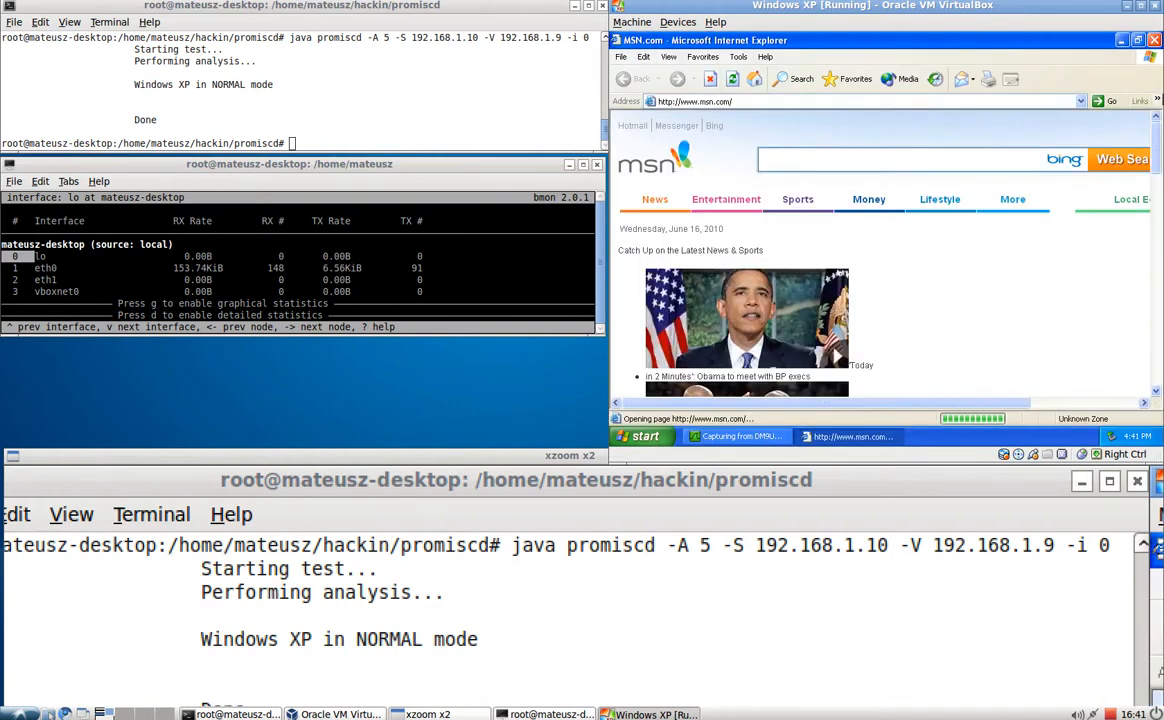
left_click(1156, 40)
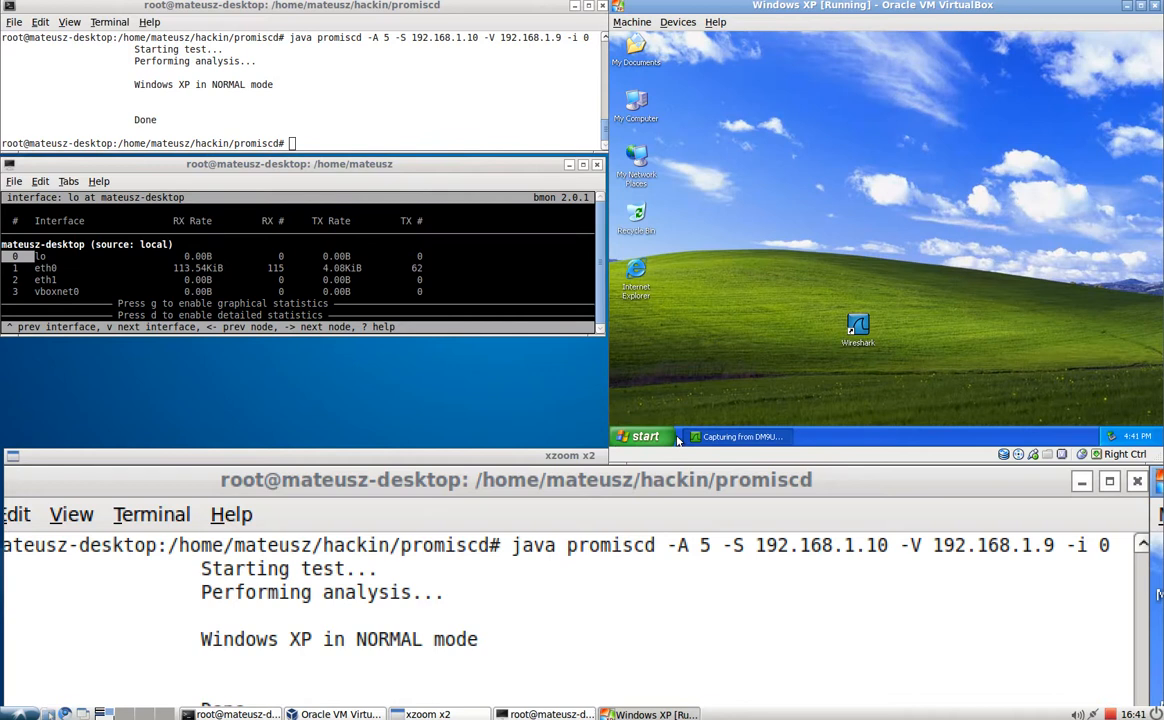
left_click(740, 436)
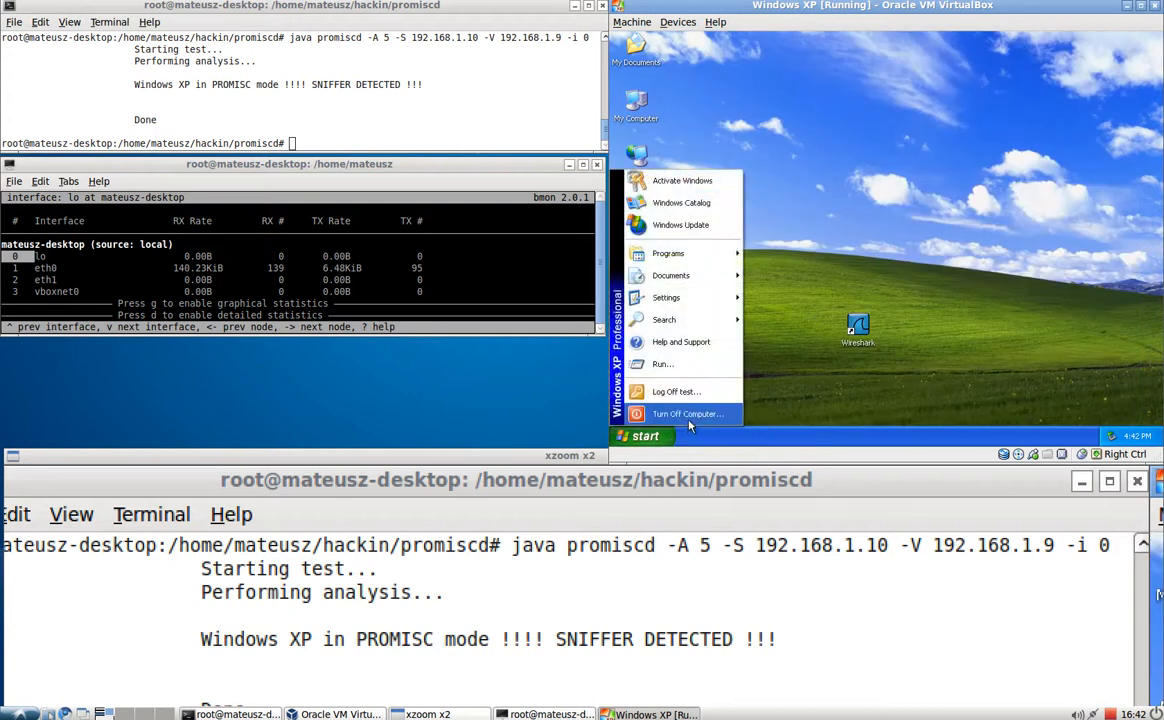
Turn off the Windows XP guest from the Start menu's Turn Off Computer dialog.
left_click(688, 414)
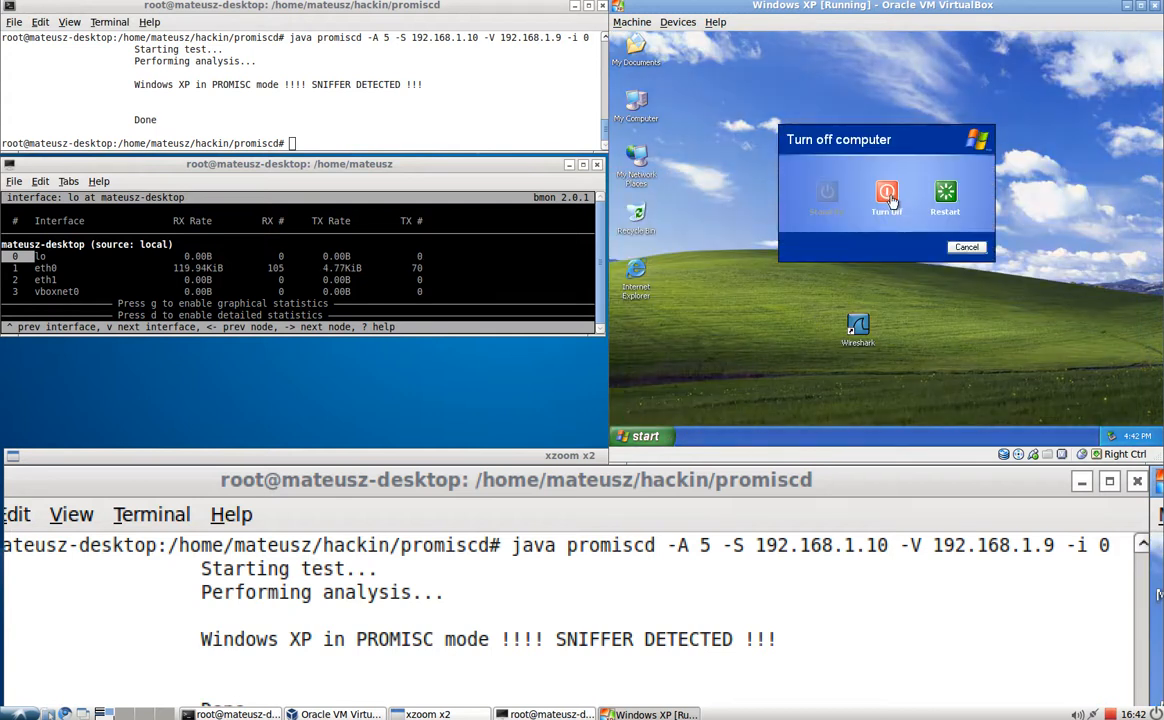
left_click(886, 192)
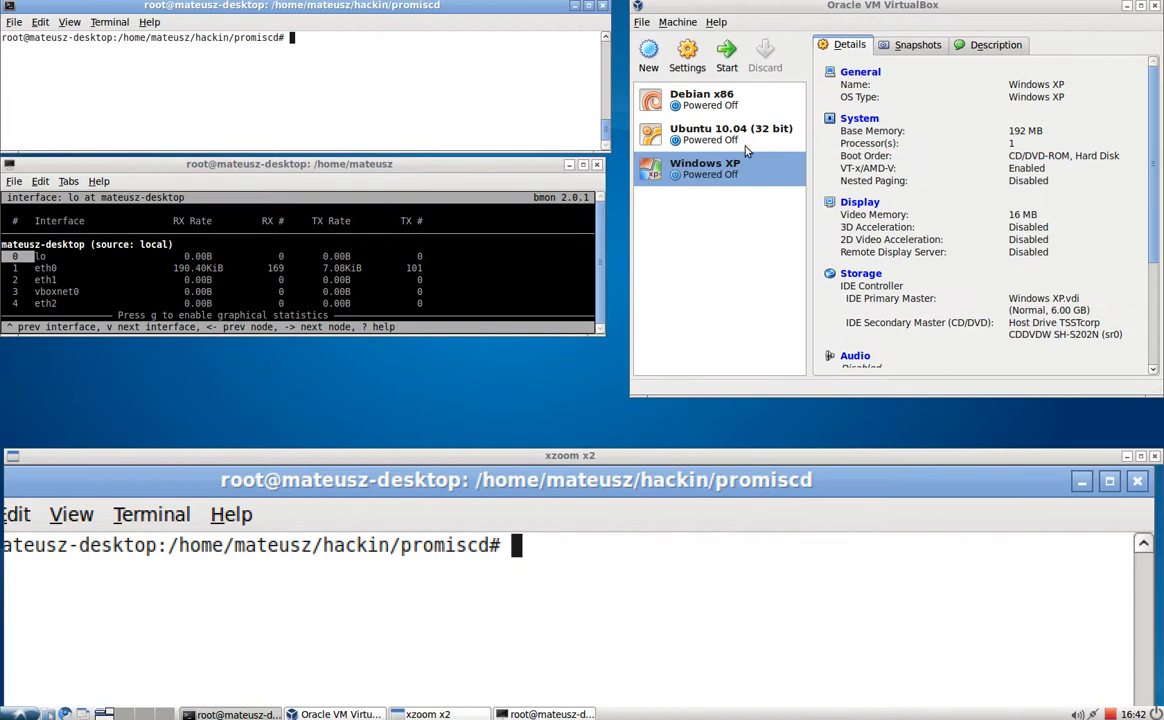
Select Ubuntu 10.04 (32 bit) in VirtualBox Manager and boot it.
left_click(732, 134)
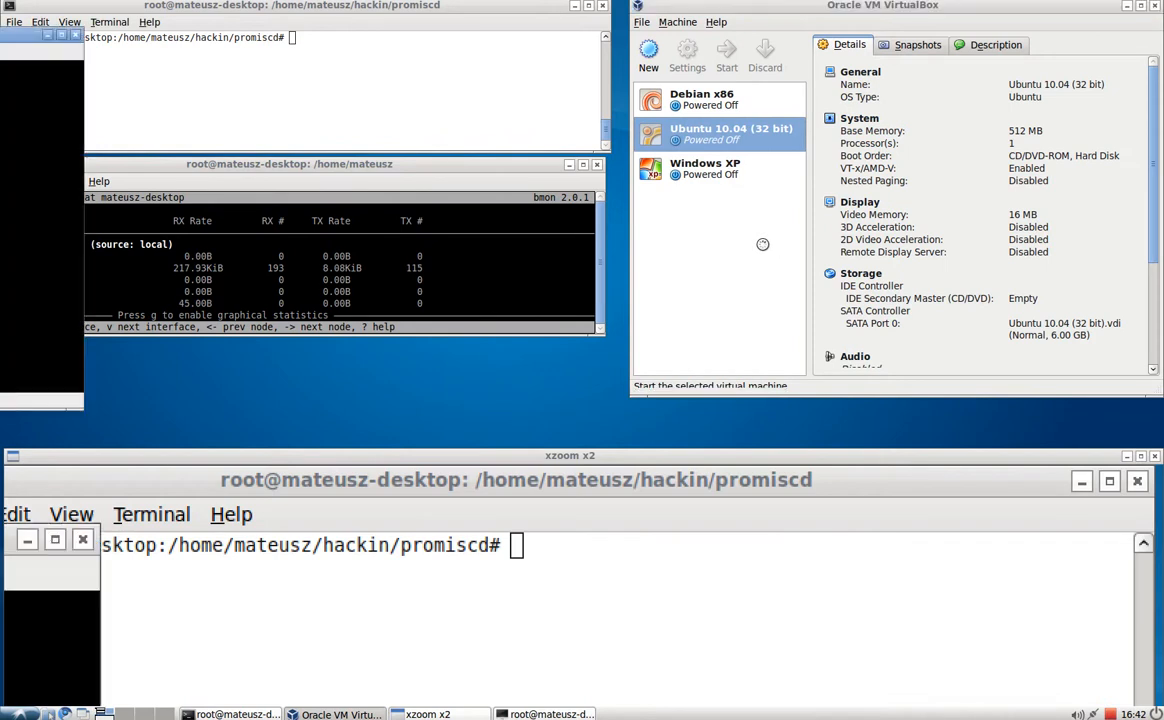
left_click(728, 52)
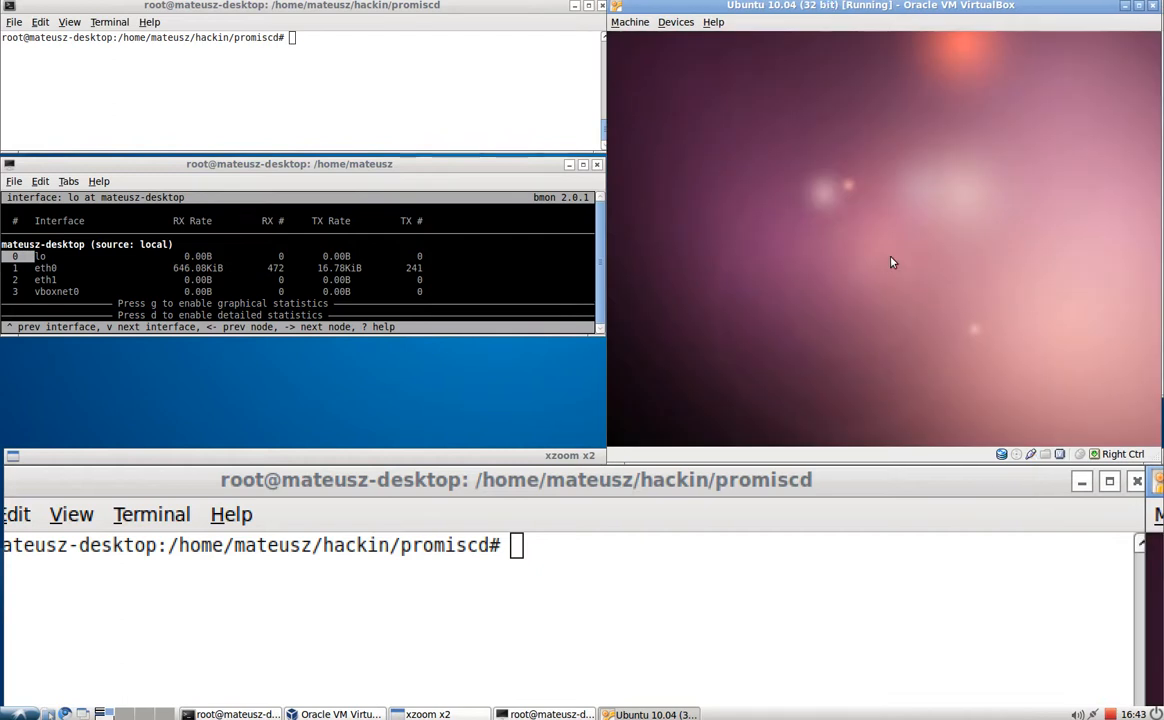
mouse_move(884, 244)
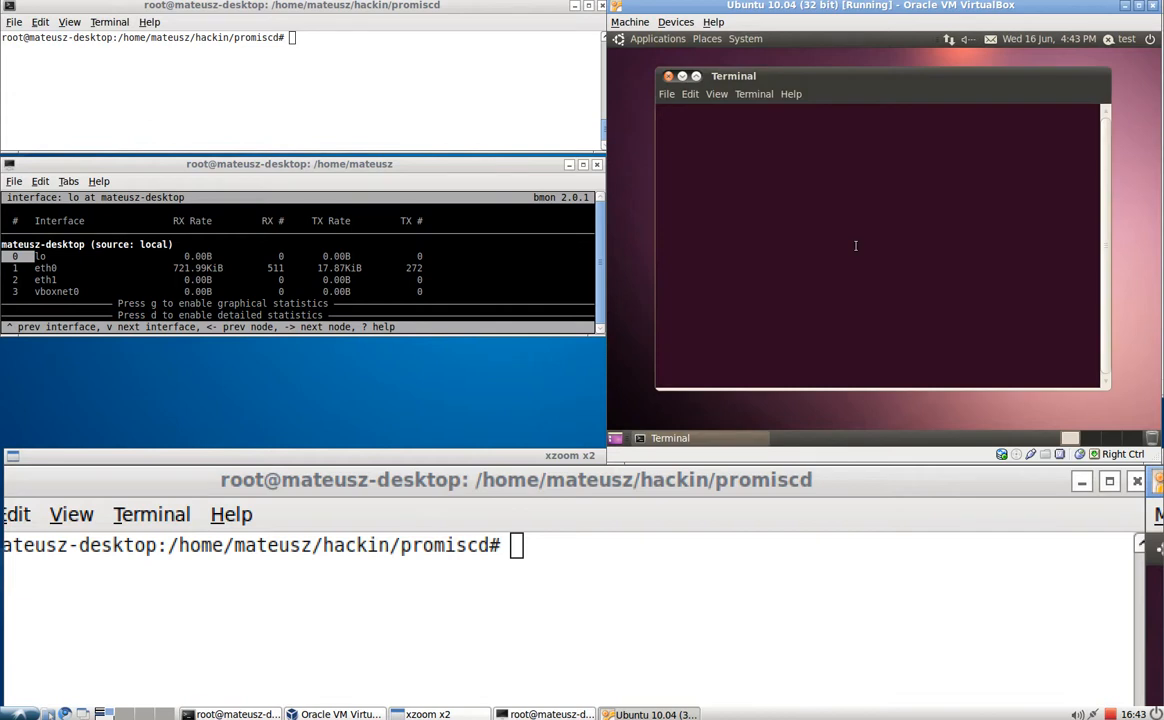
Run ifconfig in the Ubuntu guest terminal, listing eth1 at 192.168.1.9 and loopback.
type("ifconfig")
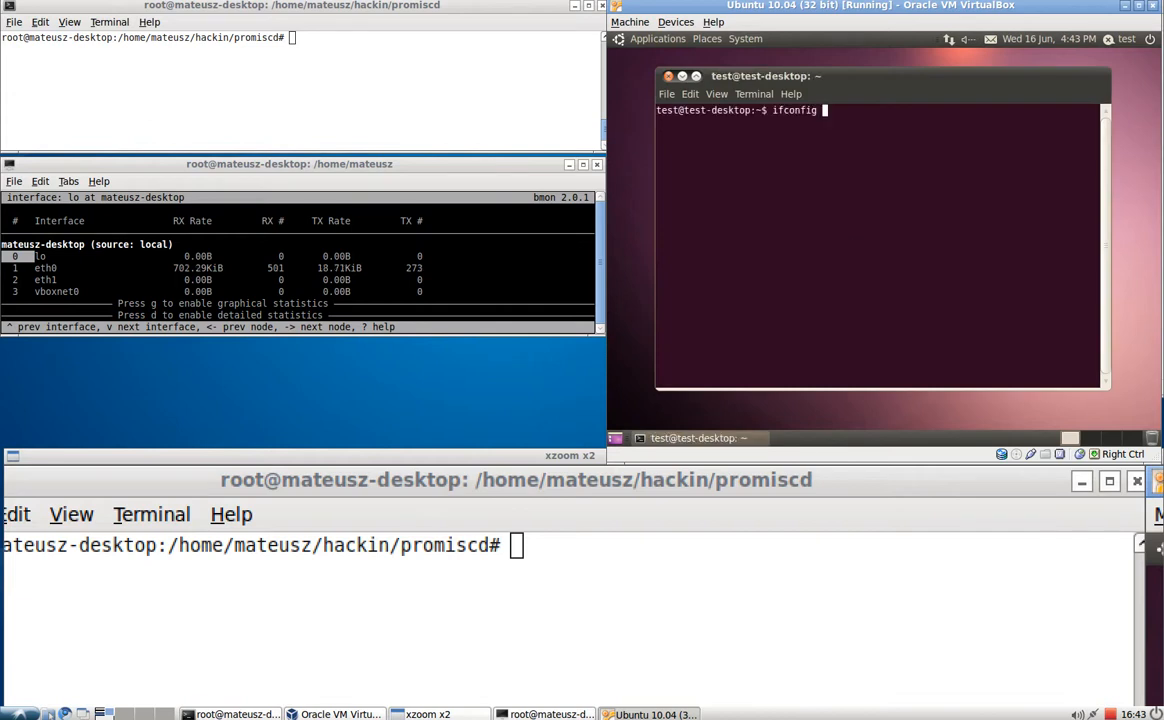
key("Return")
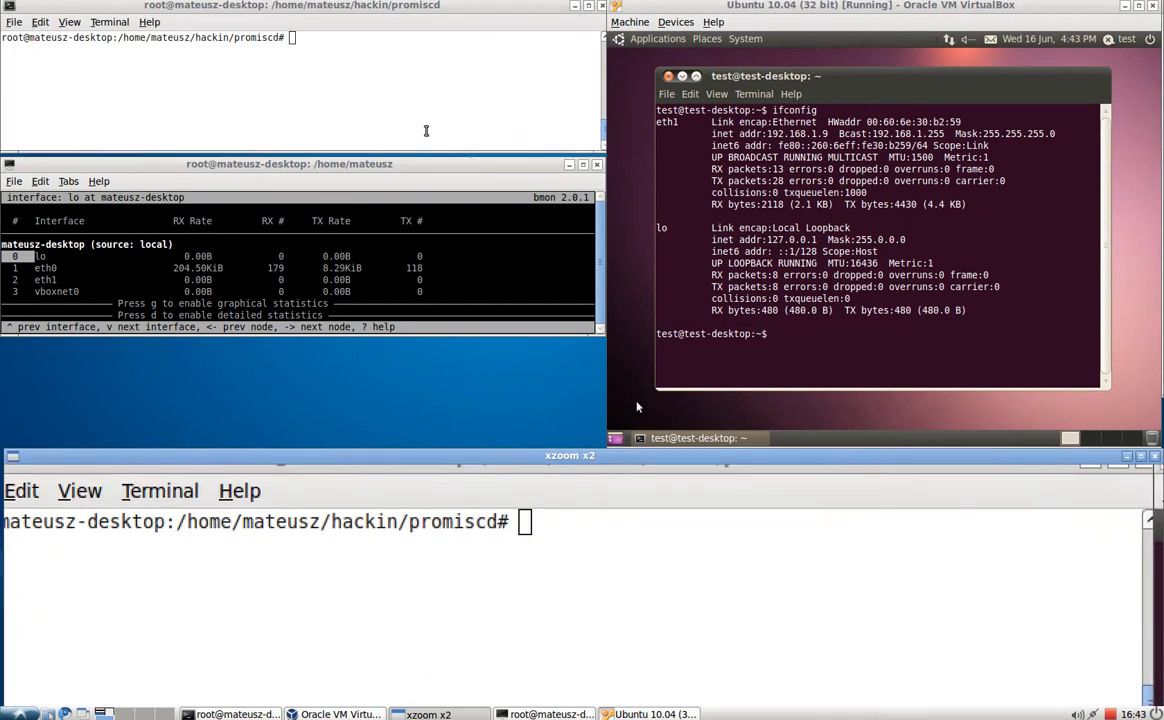
Rerun java promiscd -A 5 -S 192.168.1.10 -V 192.168.1.9 -i 0 against the Ubuntu guest, reporting NORMAL mode.
type("java promiscd -A 5 -S 192.168.1.10 -V 192.168.1.9 -i 0")
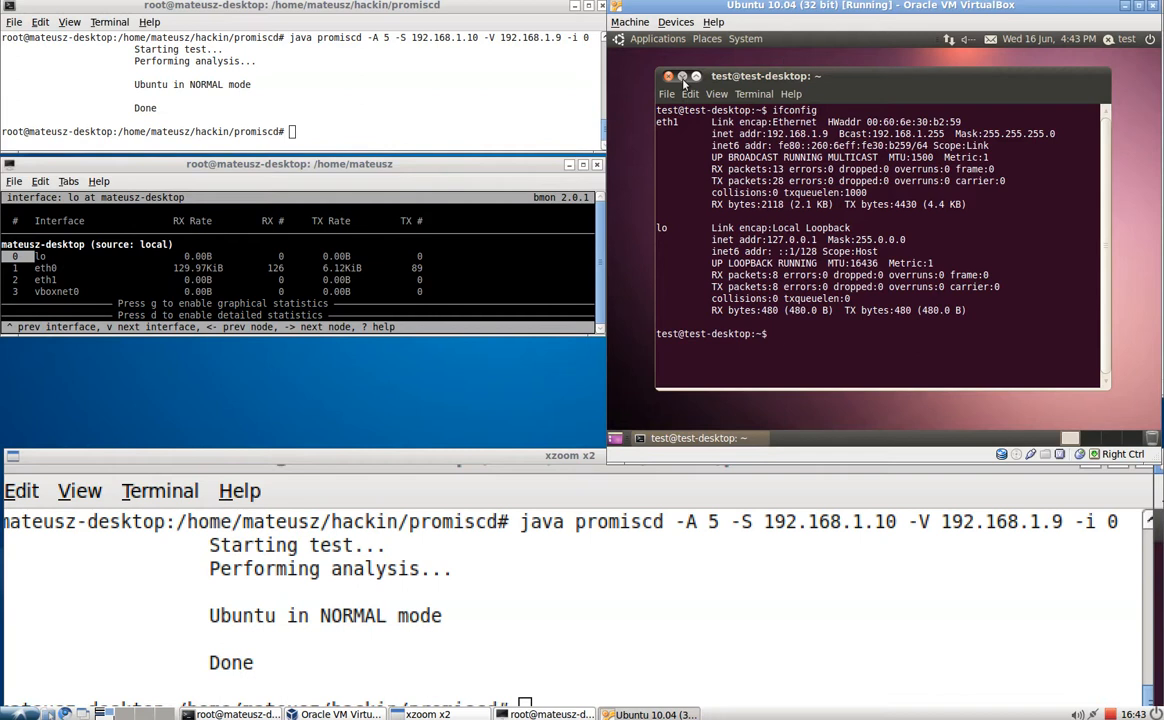
Launch Wireshark with sudo from the Ubuntu guest terminal.
left_click(670, 76)
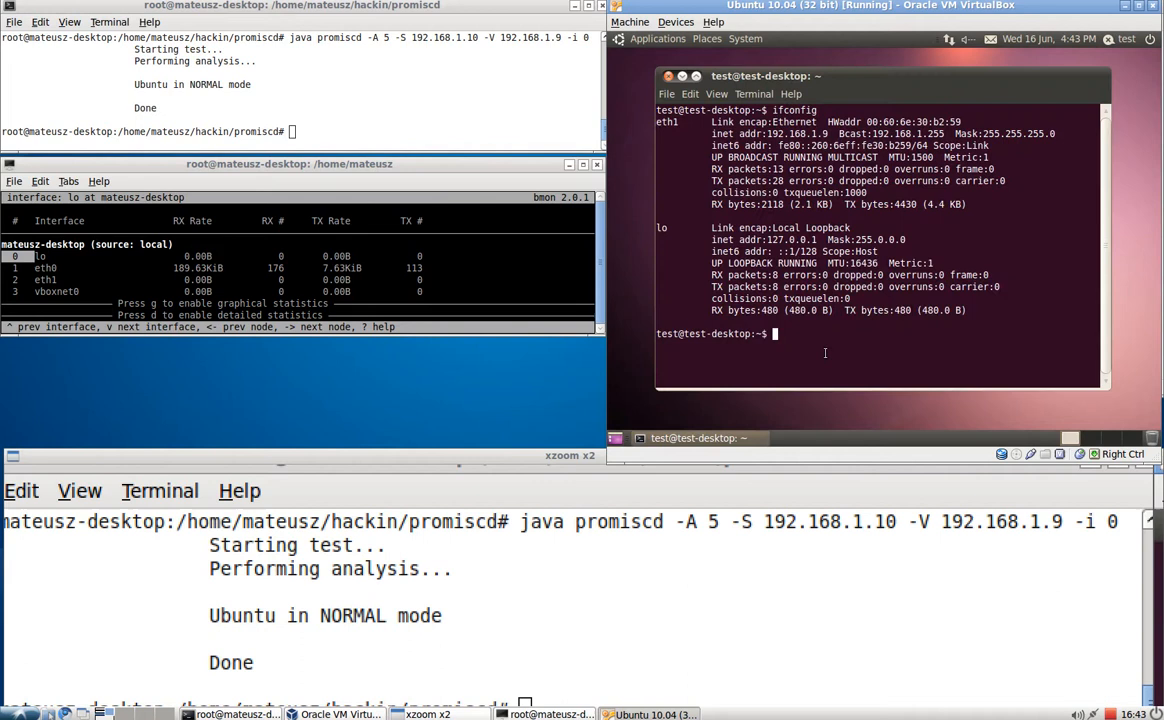
type("sudo wire")
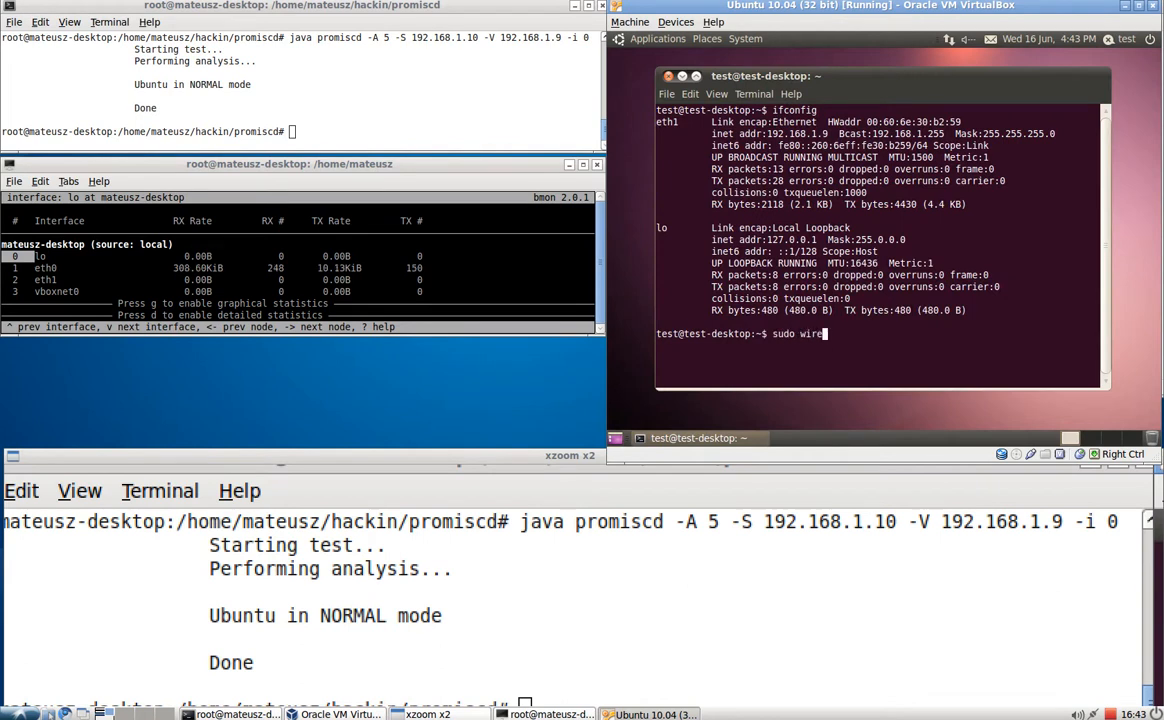
key("Return")
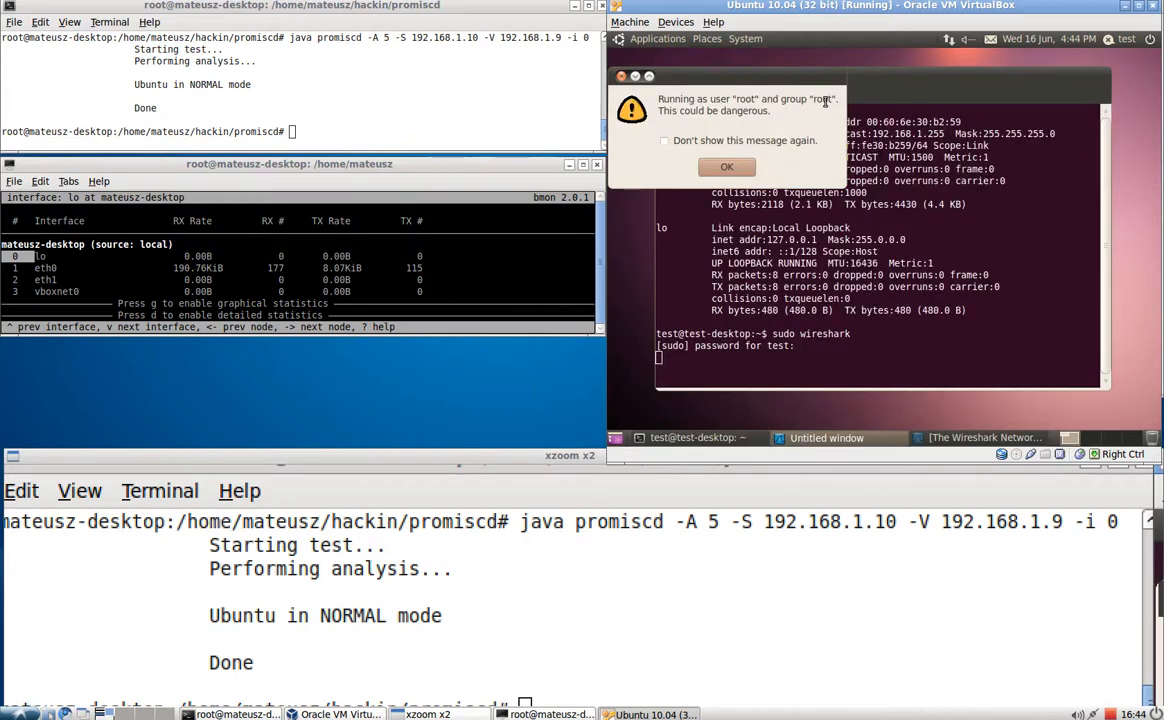
Dismiss the root warning and set eth1 capture options with filter udp, promiscuous mode on.
left_click(728, 166)
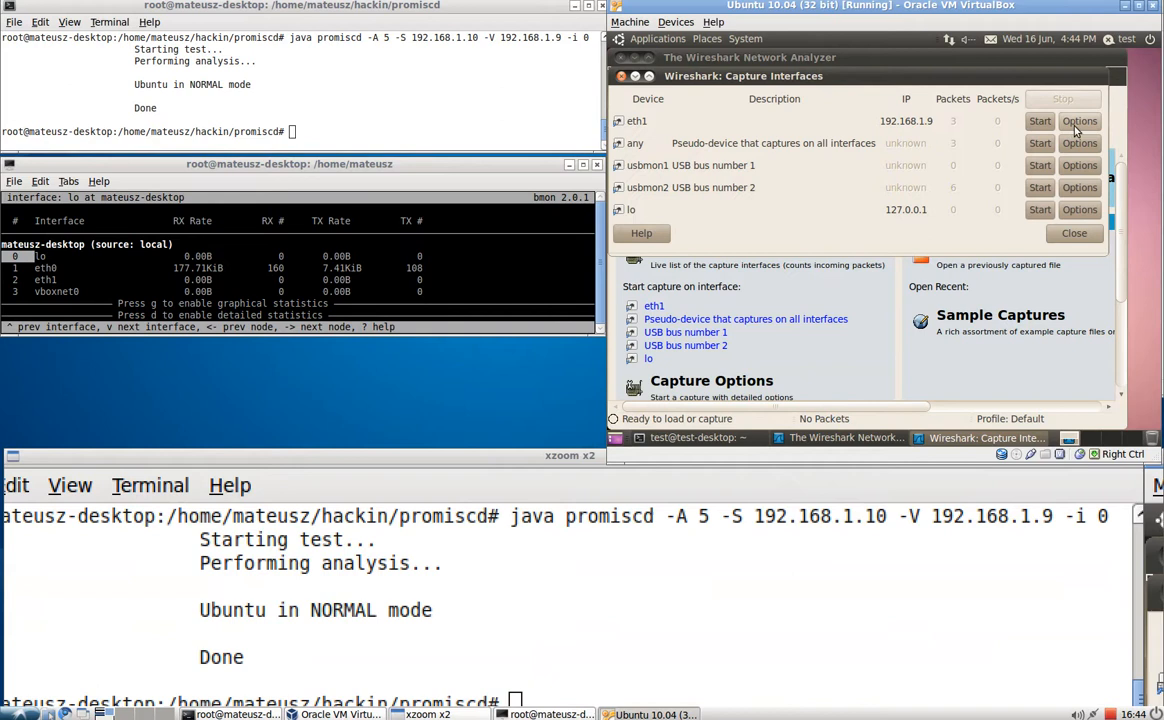
mouse_move(1080, 122)
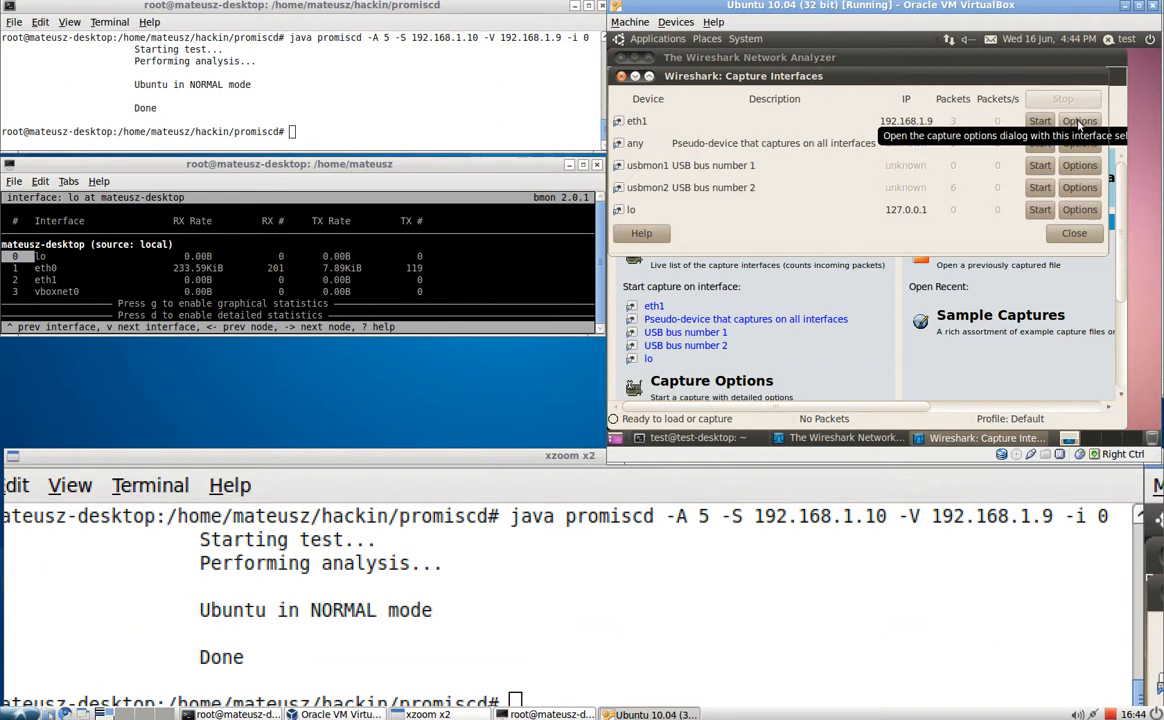
left_click(1080, 120)
type("tc")
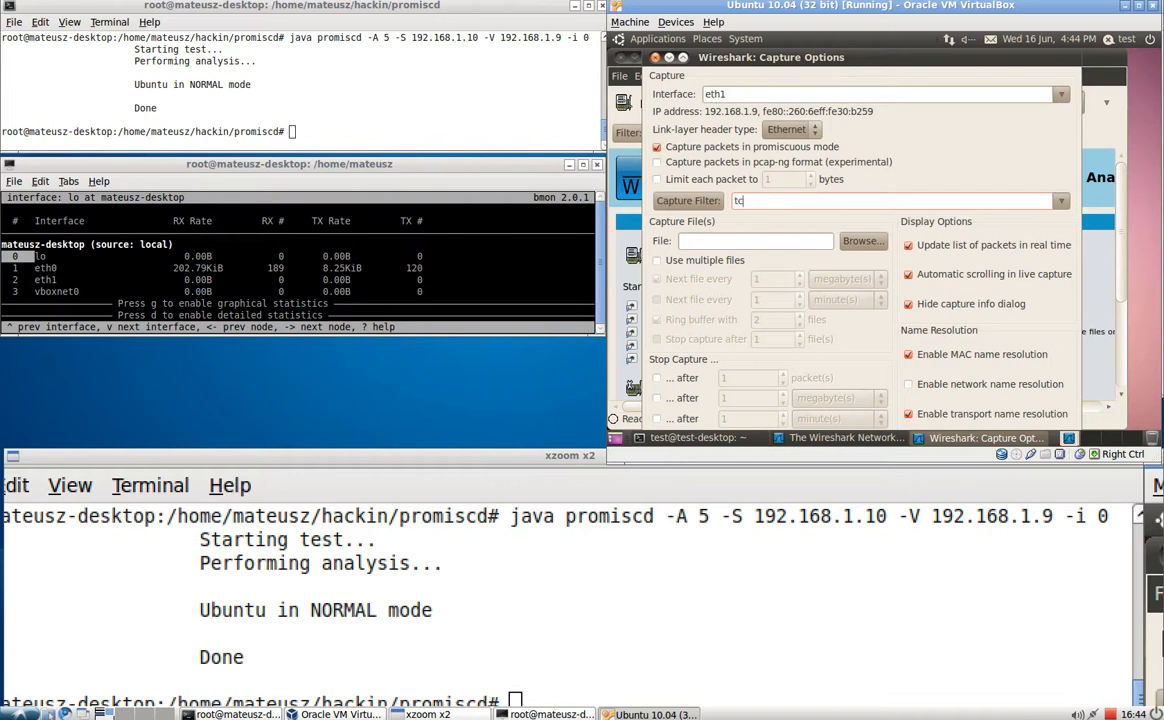
key("BackSpace")
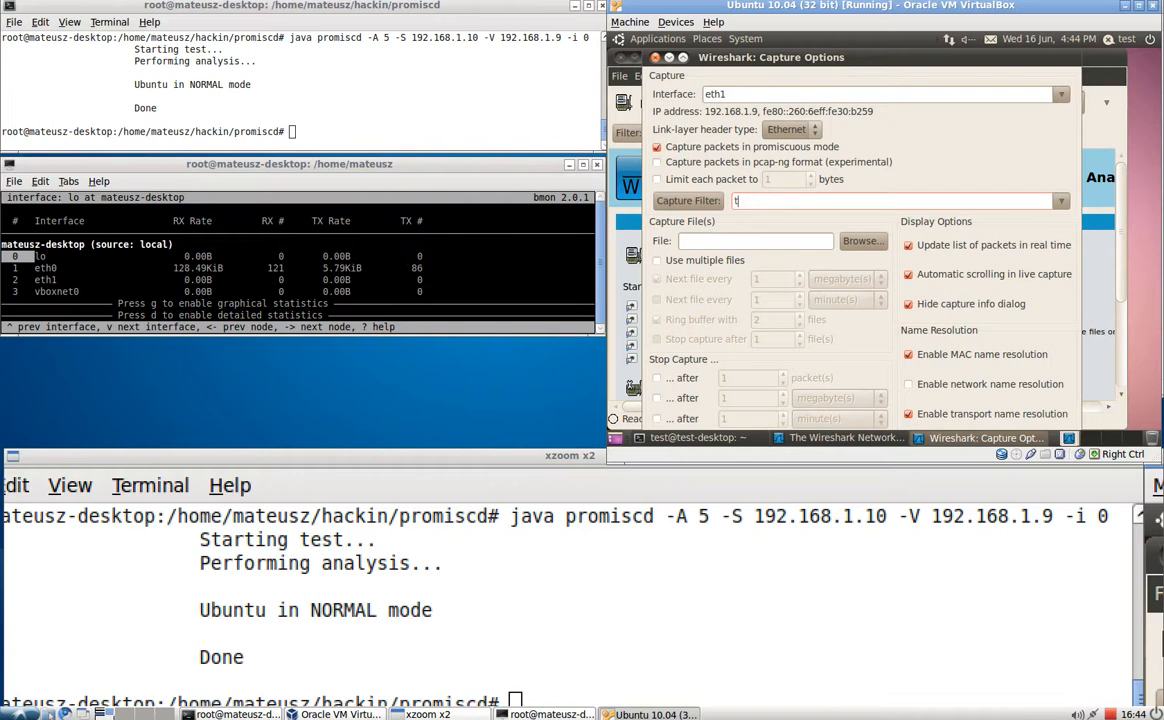
type("udp")
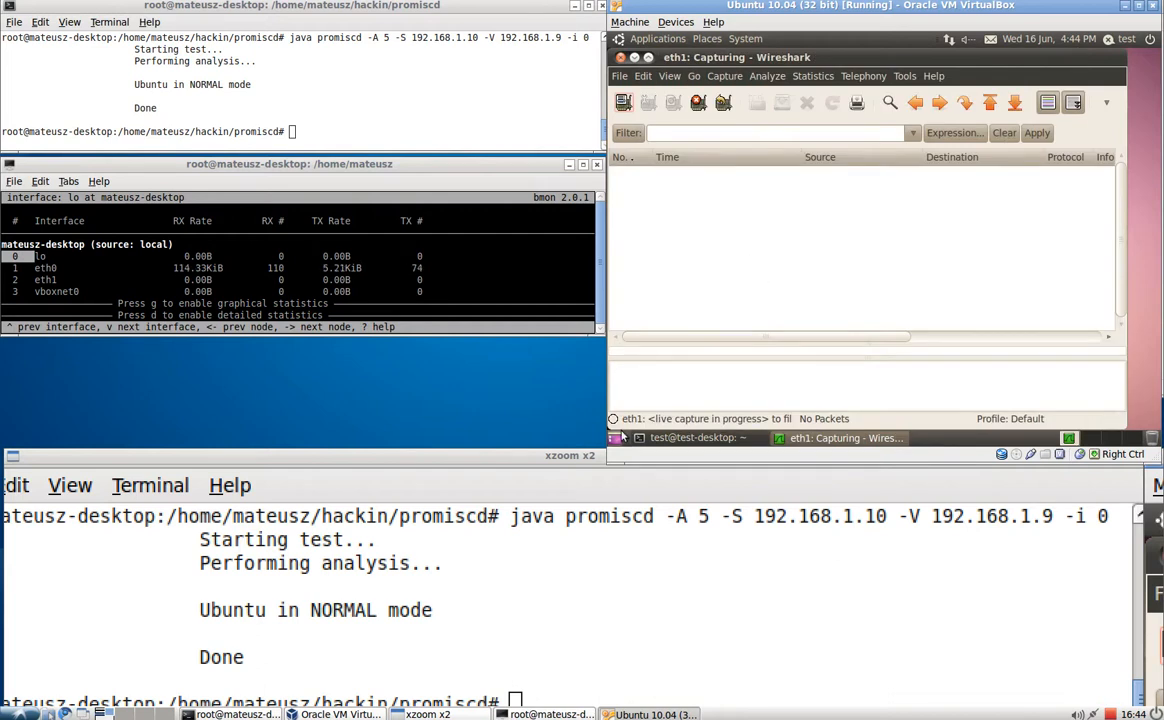
Browse in Firefox to generate traffic and watch the DNS packets with 192.168.1.1 arrive in the capture.
left_click(656, 38)
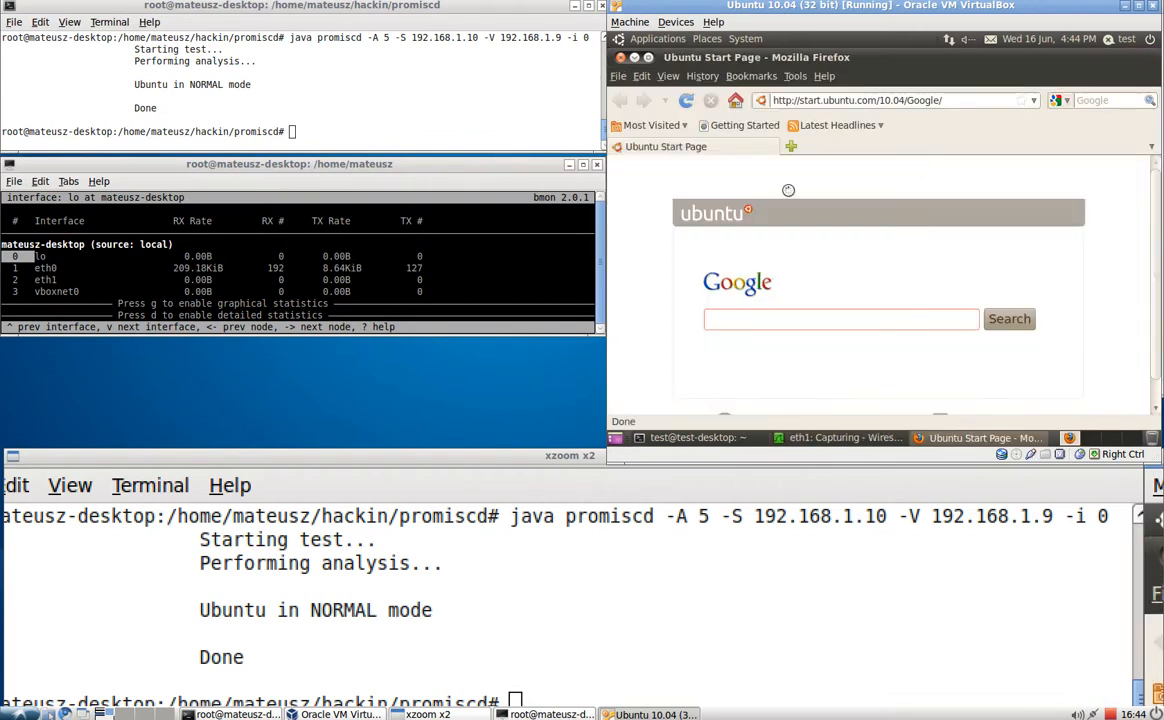
left_click(844, 436)
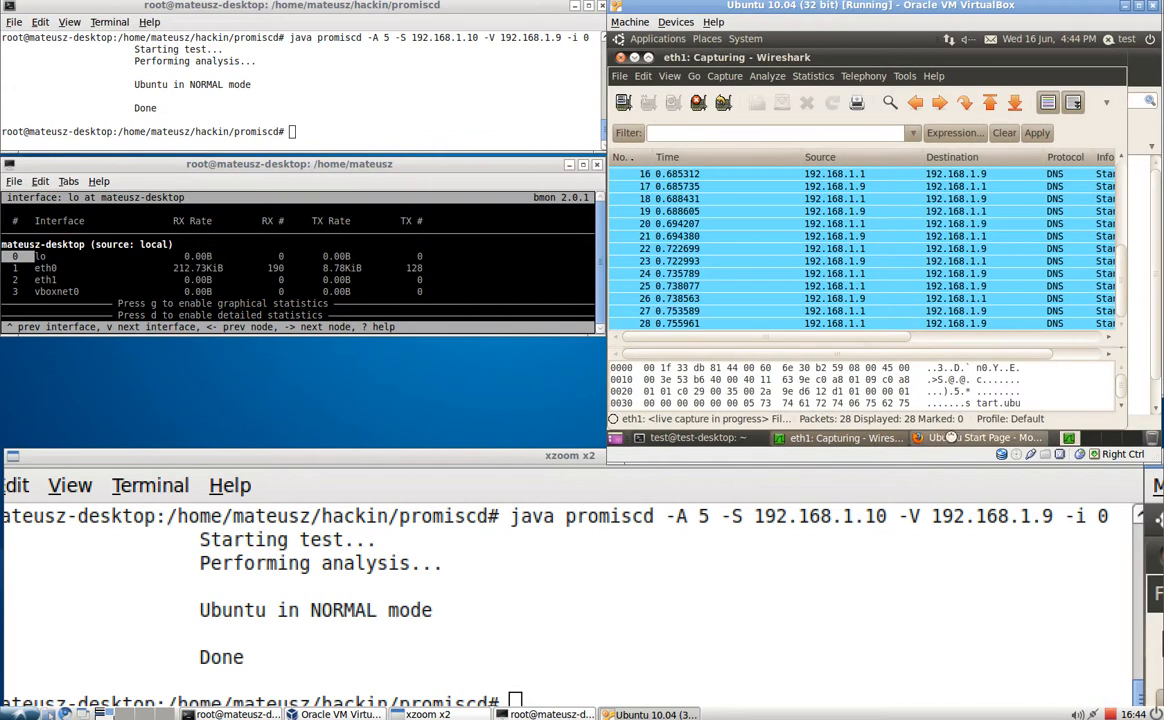
left_click(976, 436)
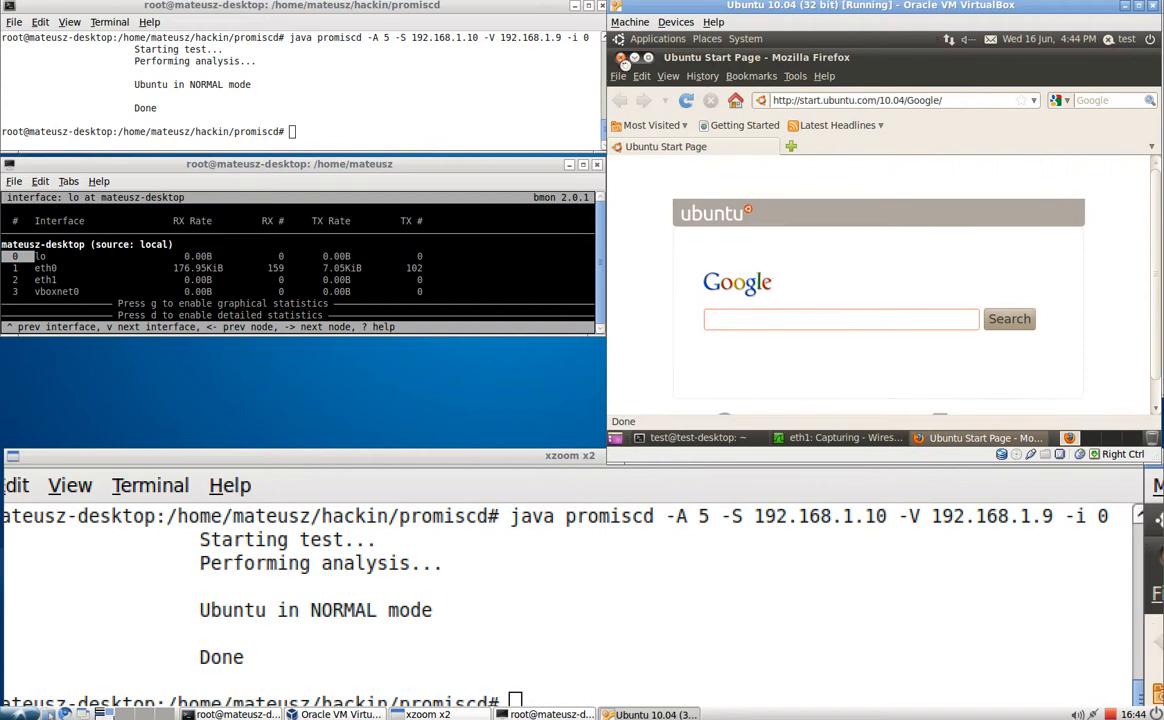
left_click(844, 436)
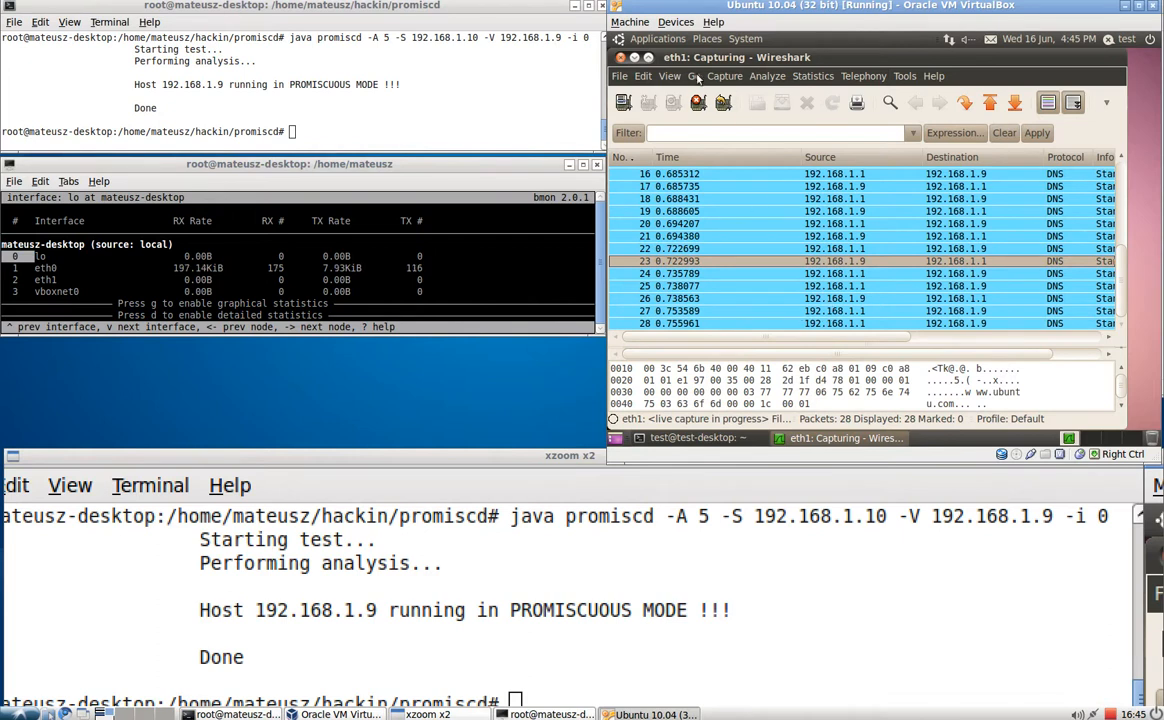
Stop the Wireshark capture, quit without saving, and shut down the Ubuntu 10.04 guest.
left_click(808, 104)
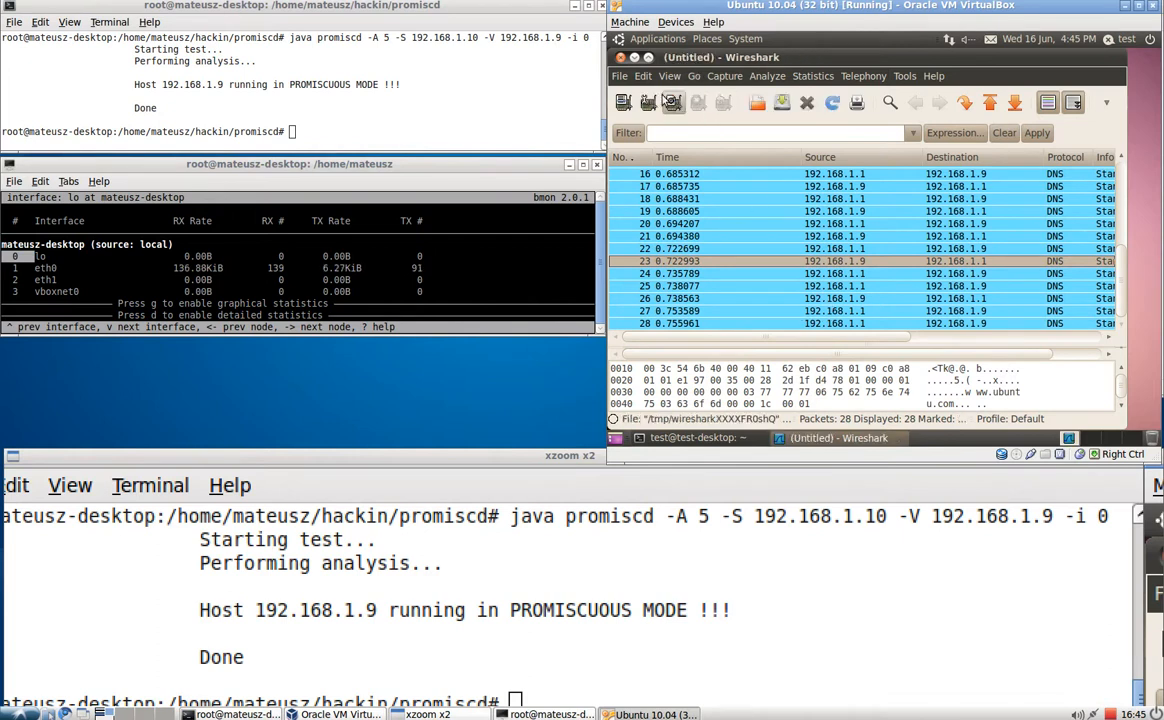
left_click(620, 56)
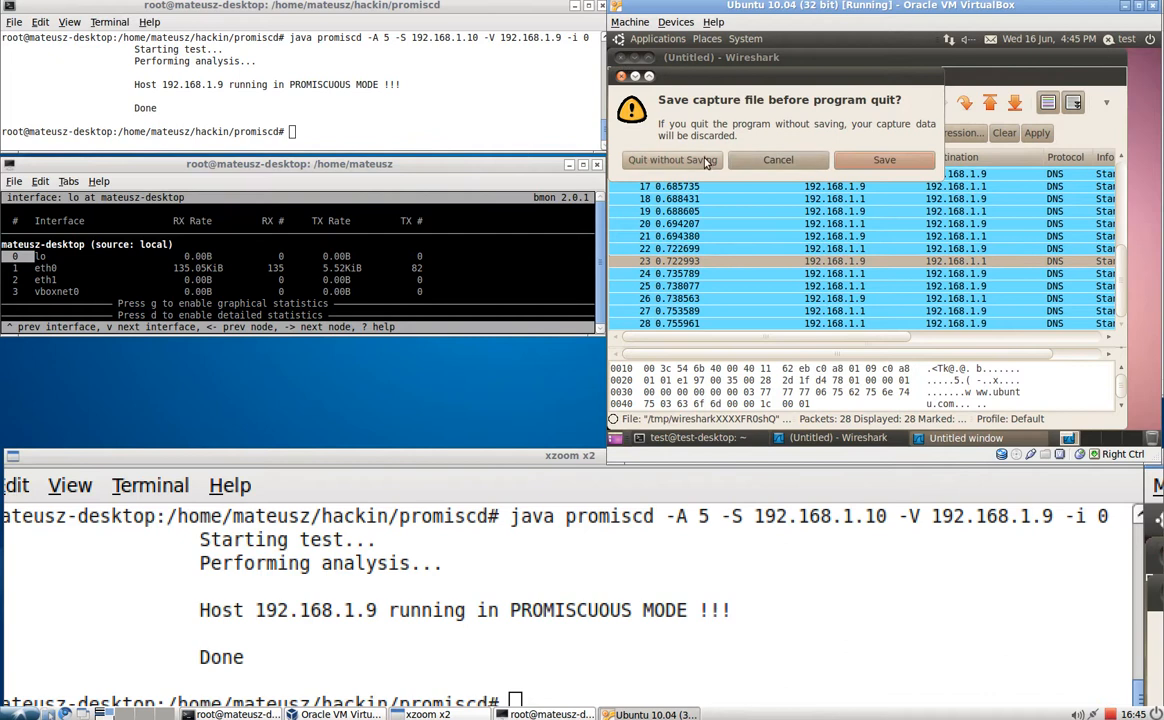
left_click(688, 160)
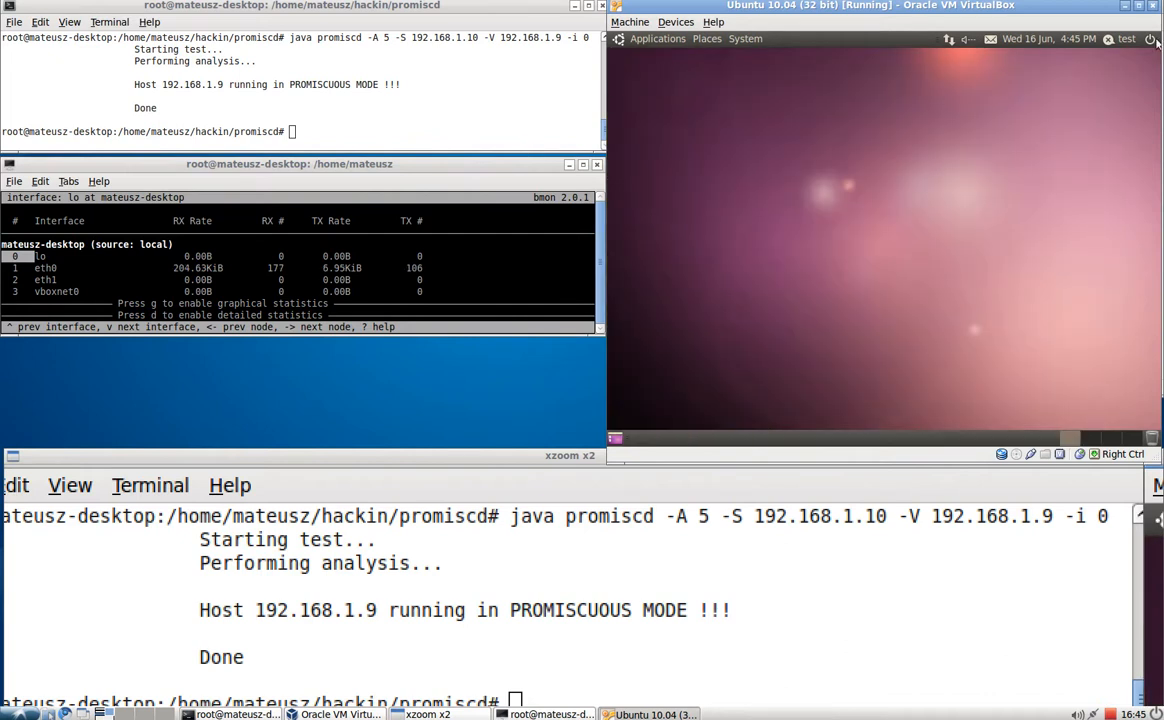
left_click(1152, 40)
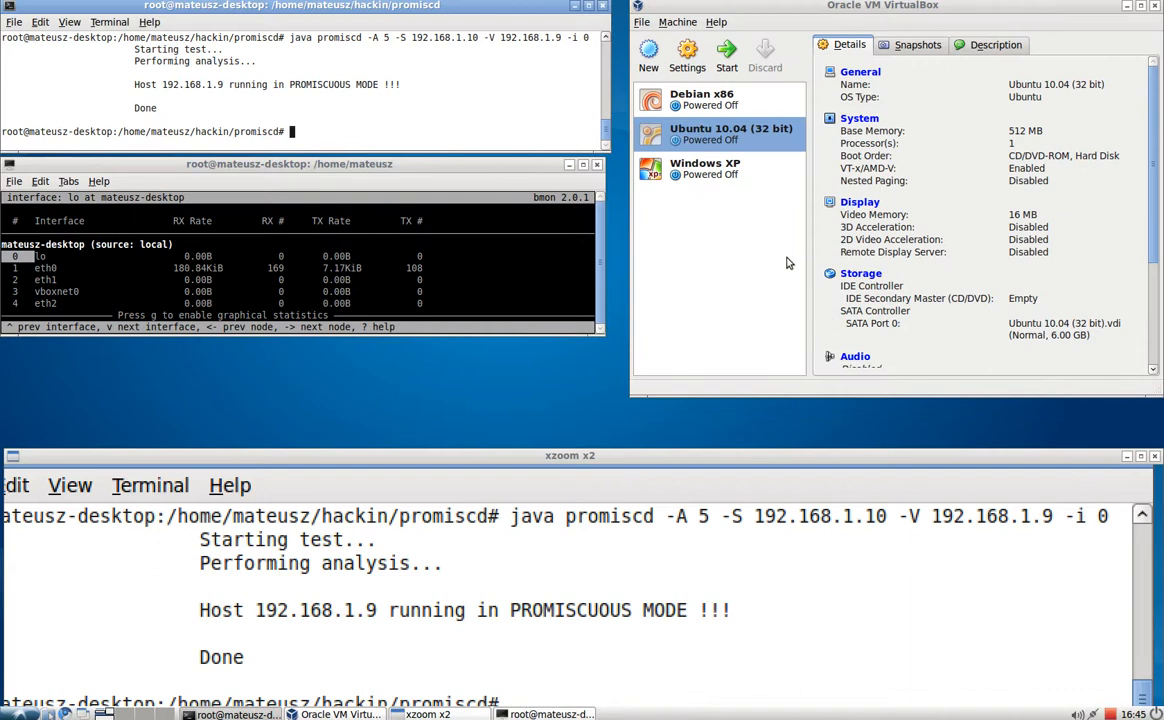
Start the Debian x86 virtual machine from the VirtualBox Manager list.
left_click(700, 100)
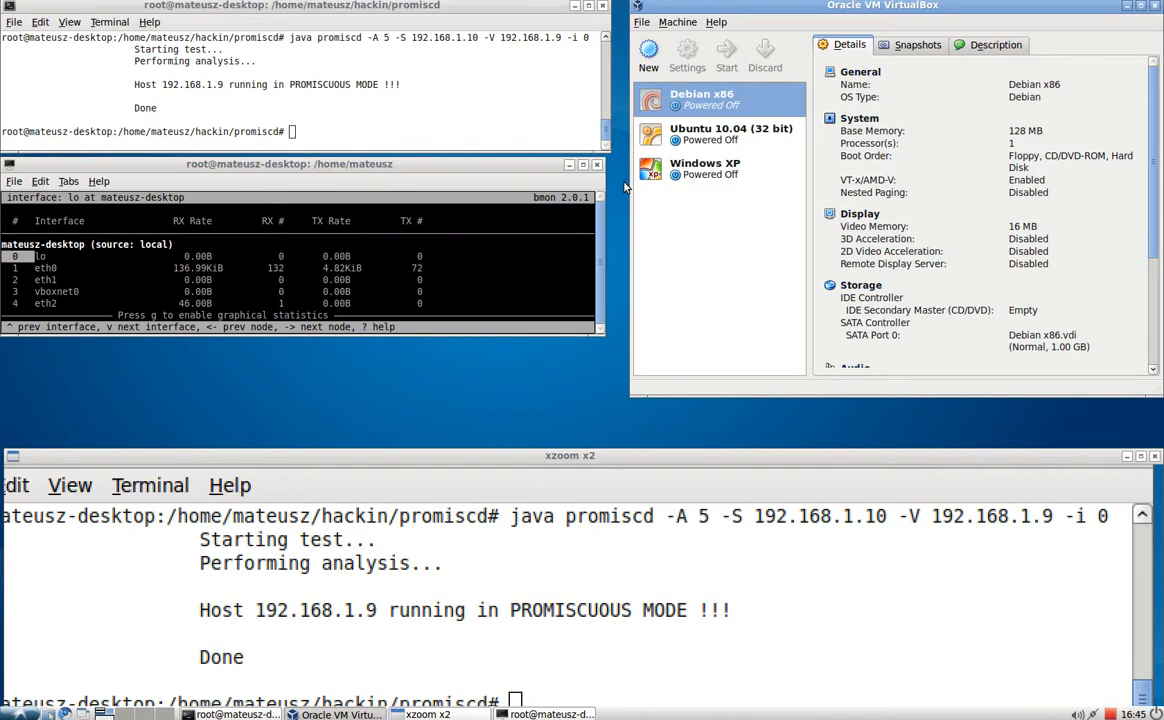
left_click(728, 50)
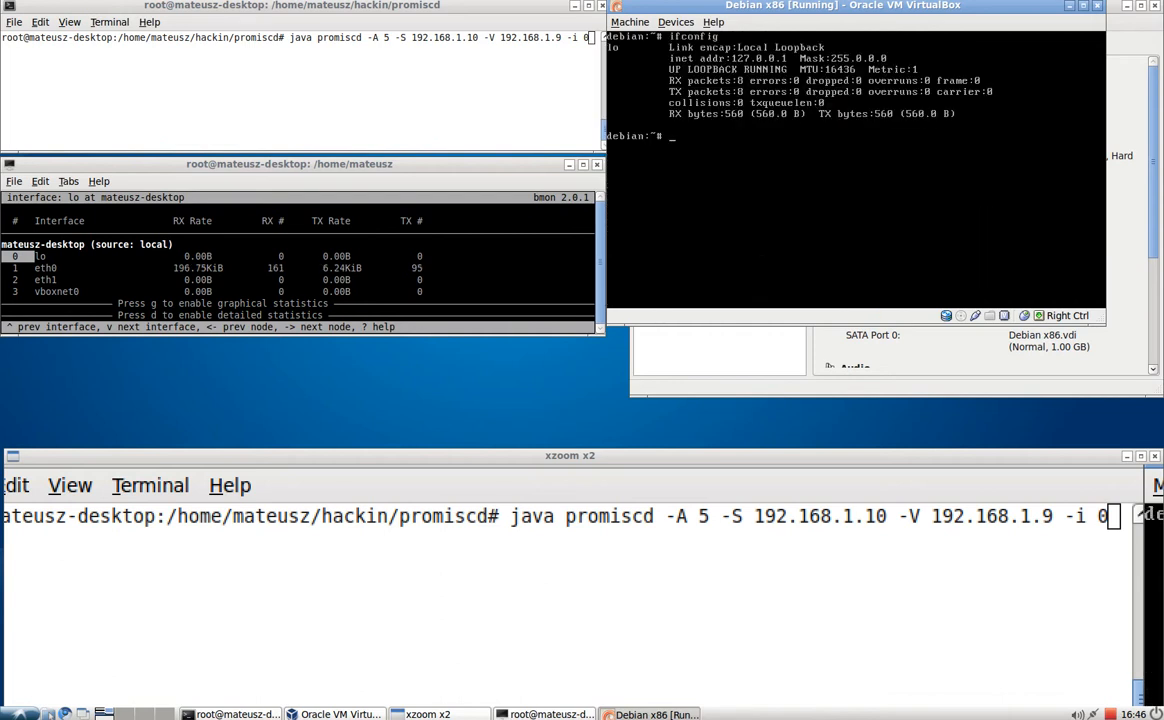
Run ifconfig, then dhclient eth1 to obtain a DHCP lease on the Debian guest.
type("ifconfig")
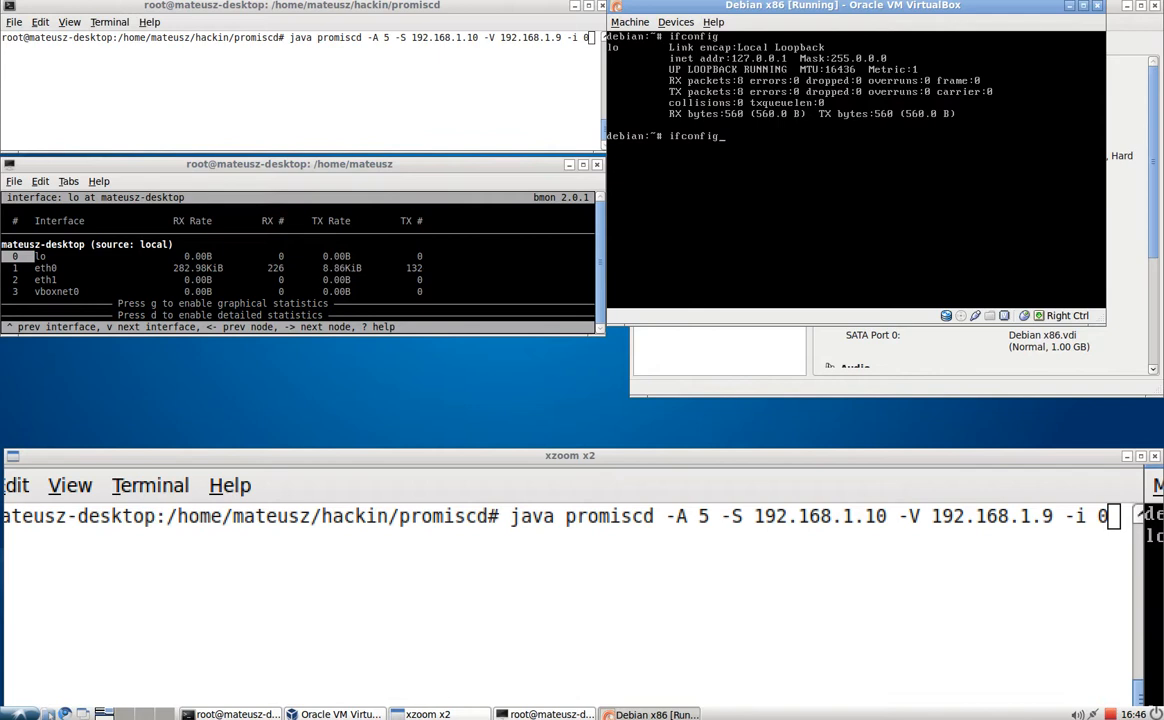
type("dhclient eth1")
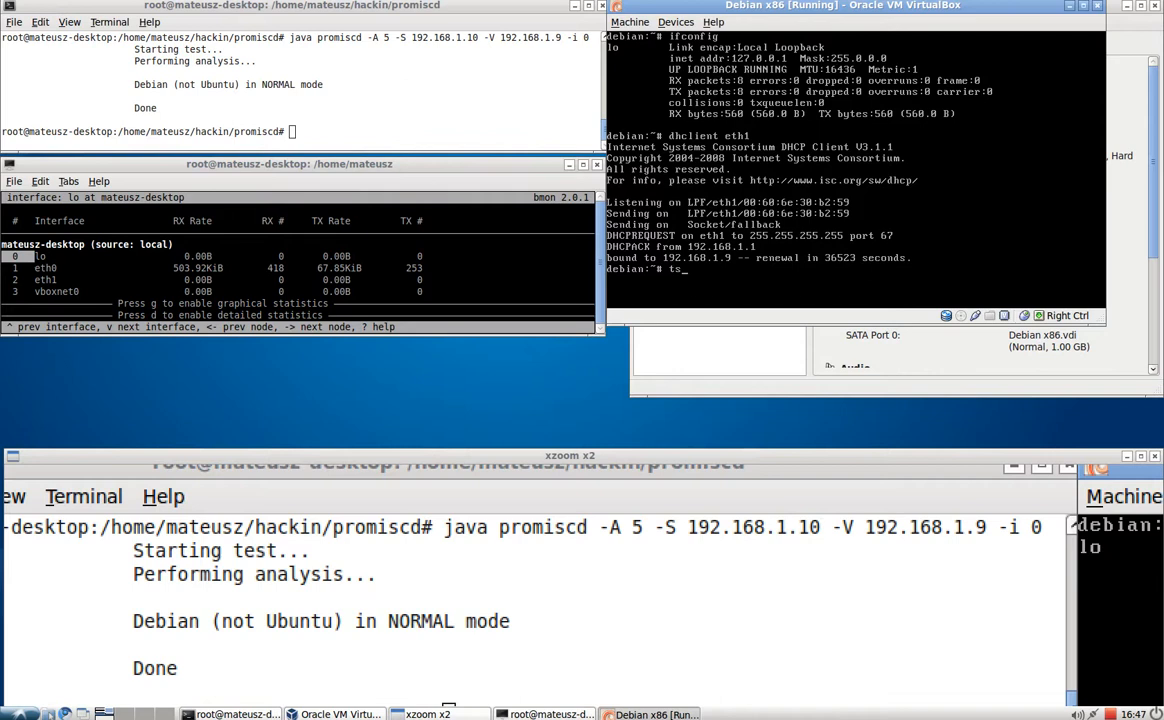
Run tshark -i eth1 -R tcp to capture TCP traffic in the Debian guest.
type("shark")
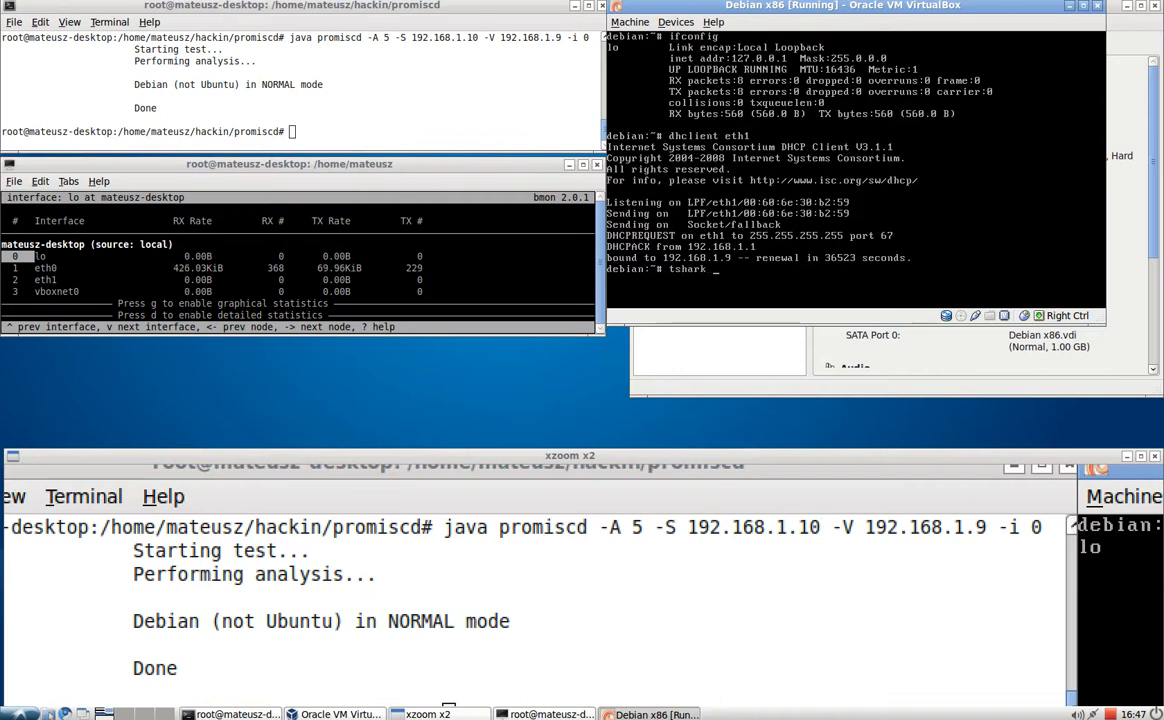
type("-i eth1 -R")
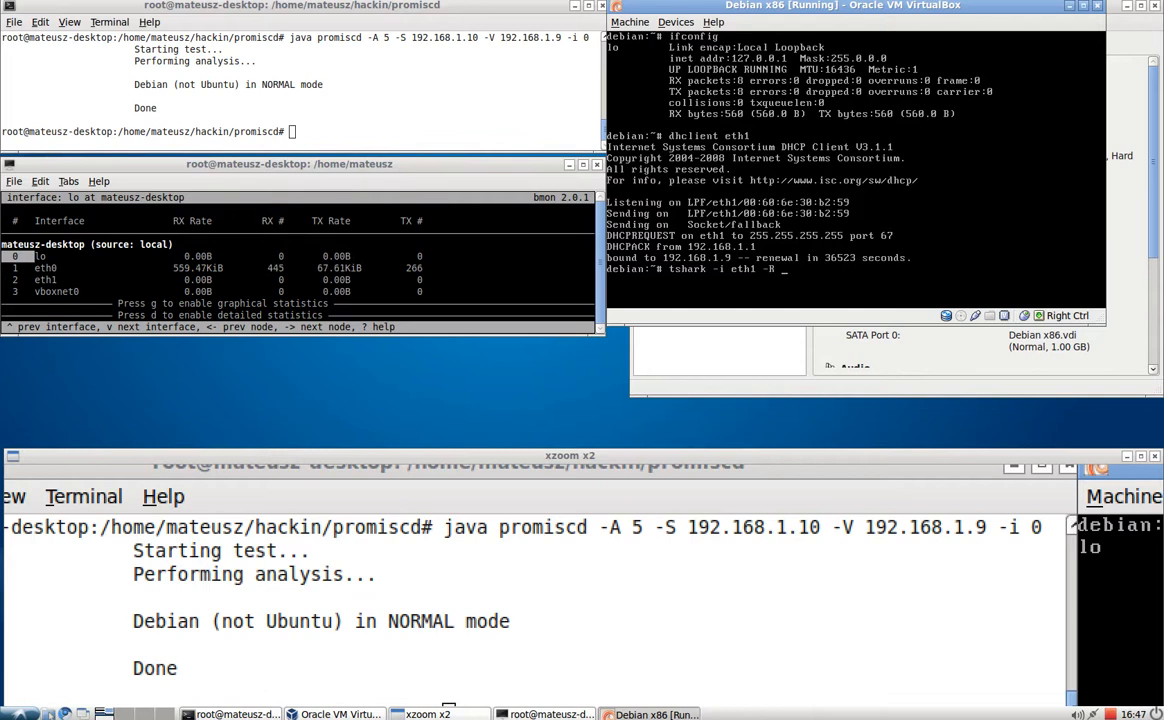
type("tcp")
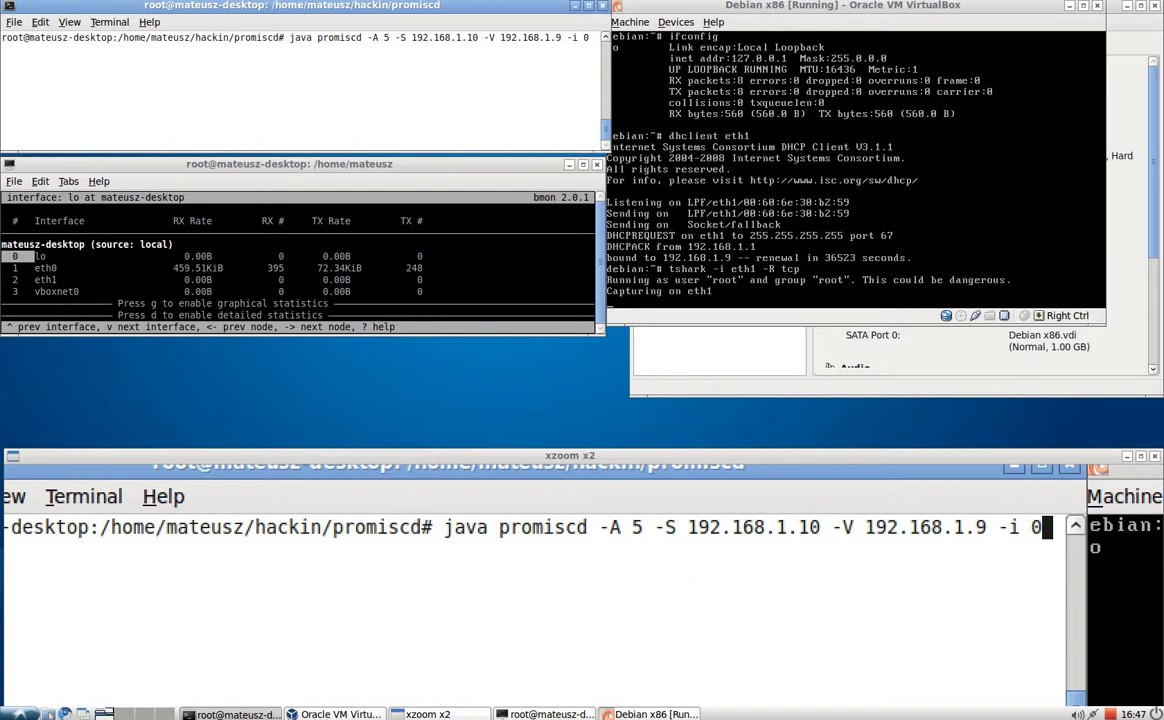
Rerun java promiscd against 192.168.1.9, which reports it in PROMISCUOUS MODE, then check ifconfig.
key("Return")
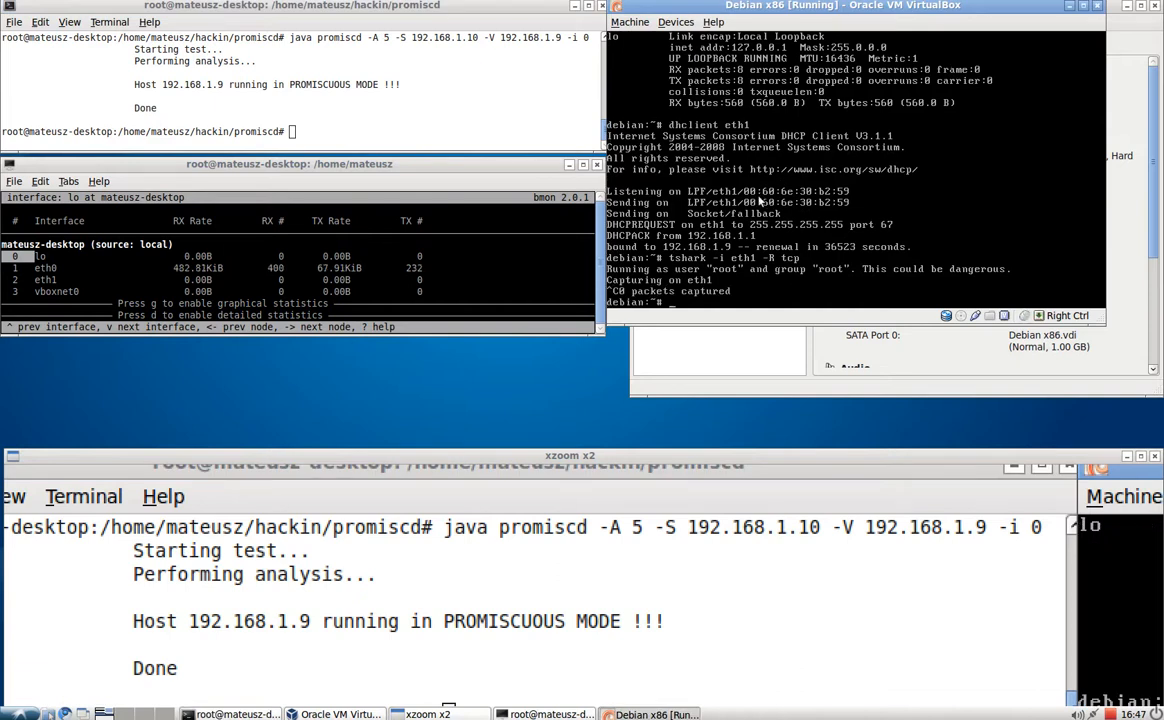
type("if")
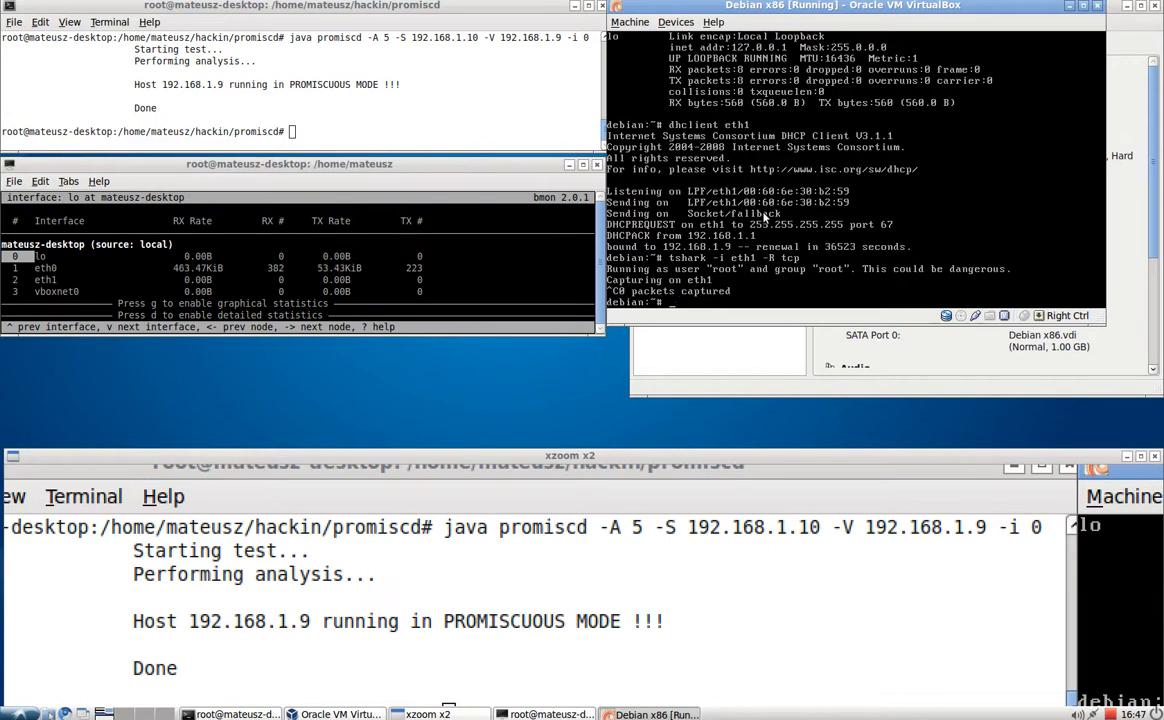
type("ifcq")
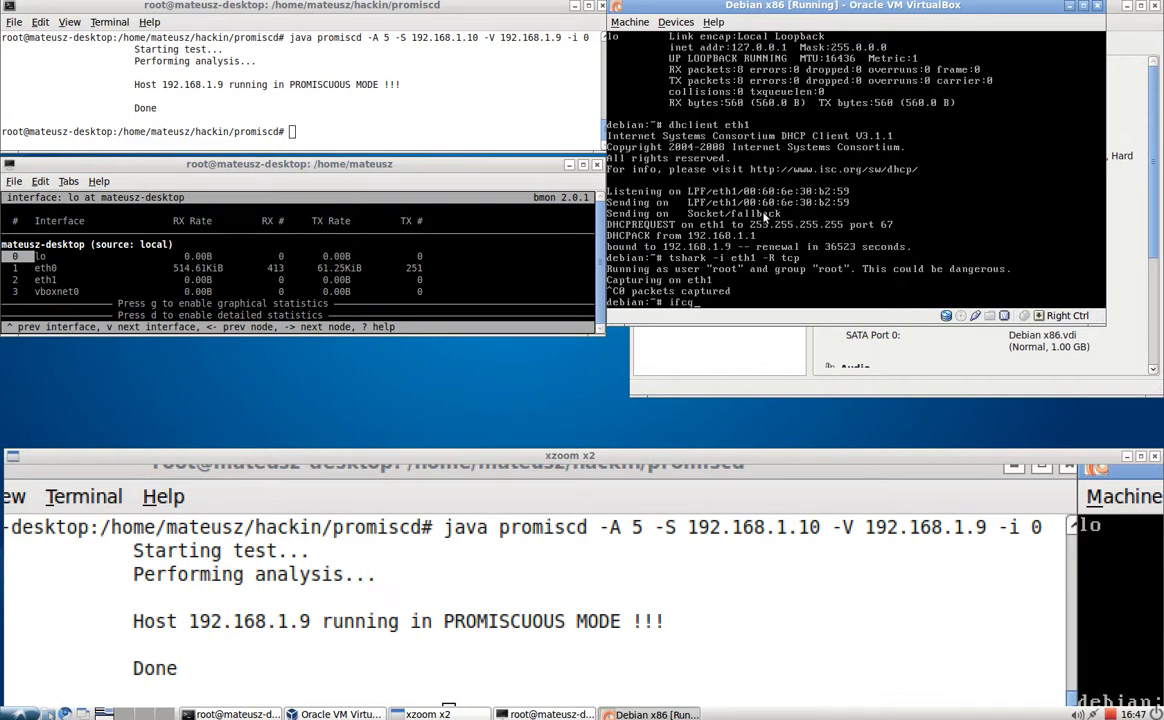